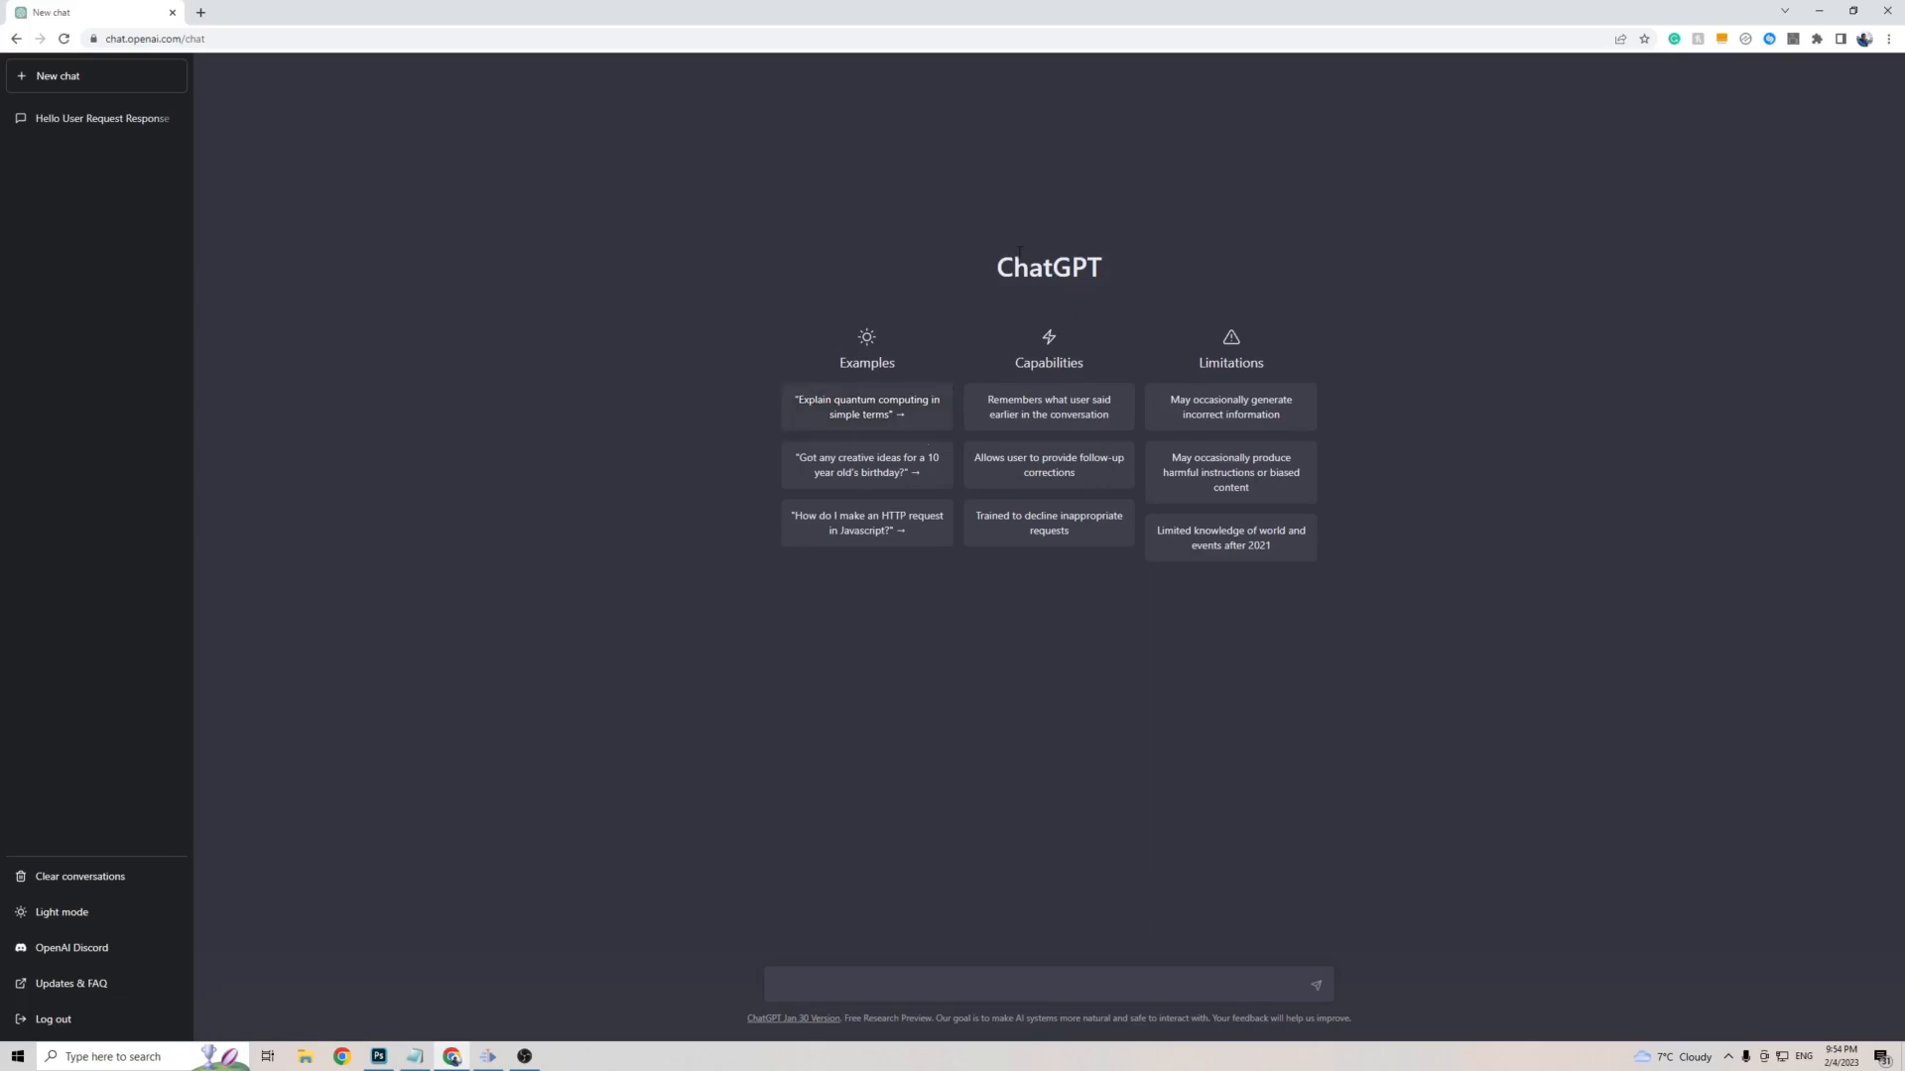
mouse_move(978, 279)
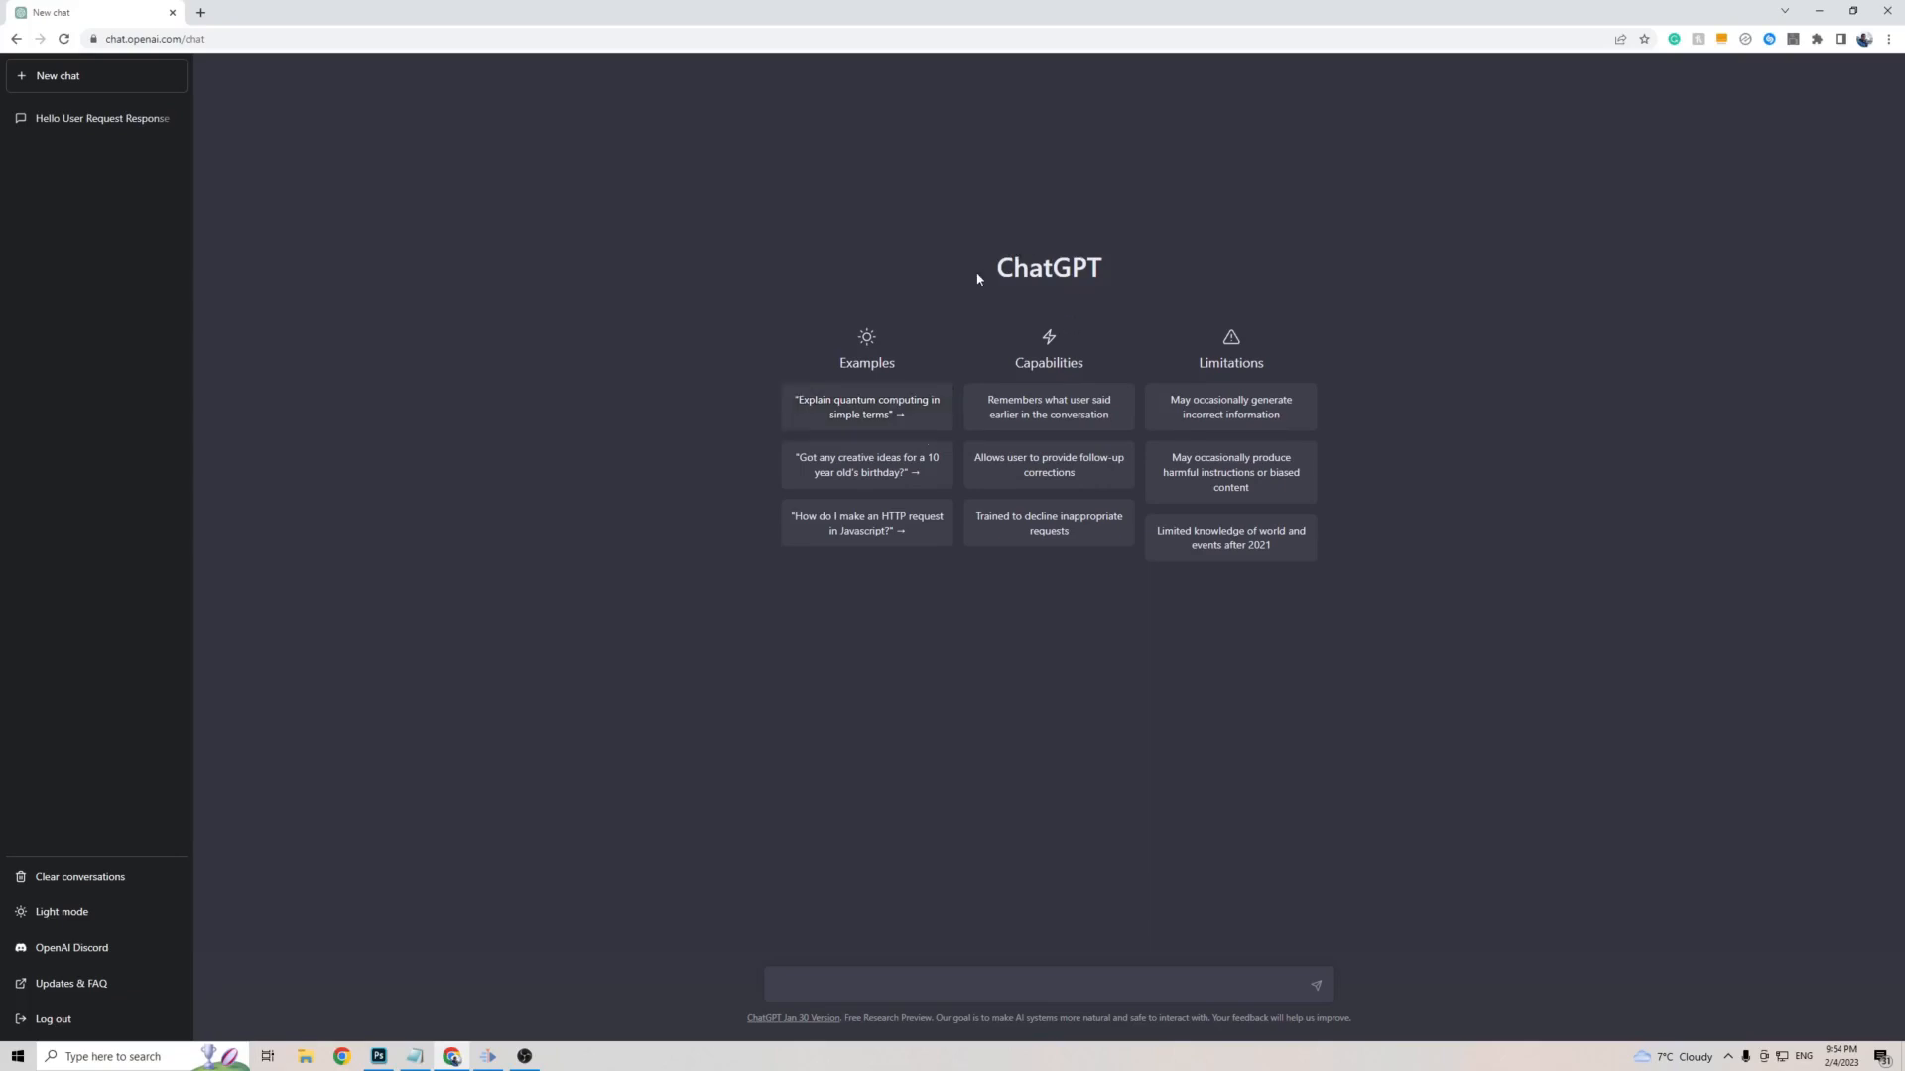
mouse_move(157, 977)
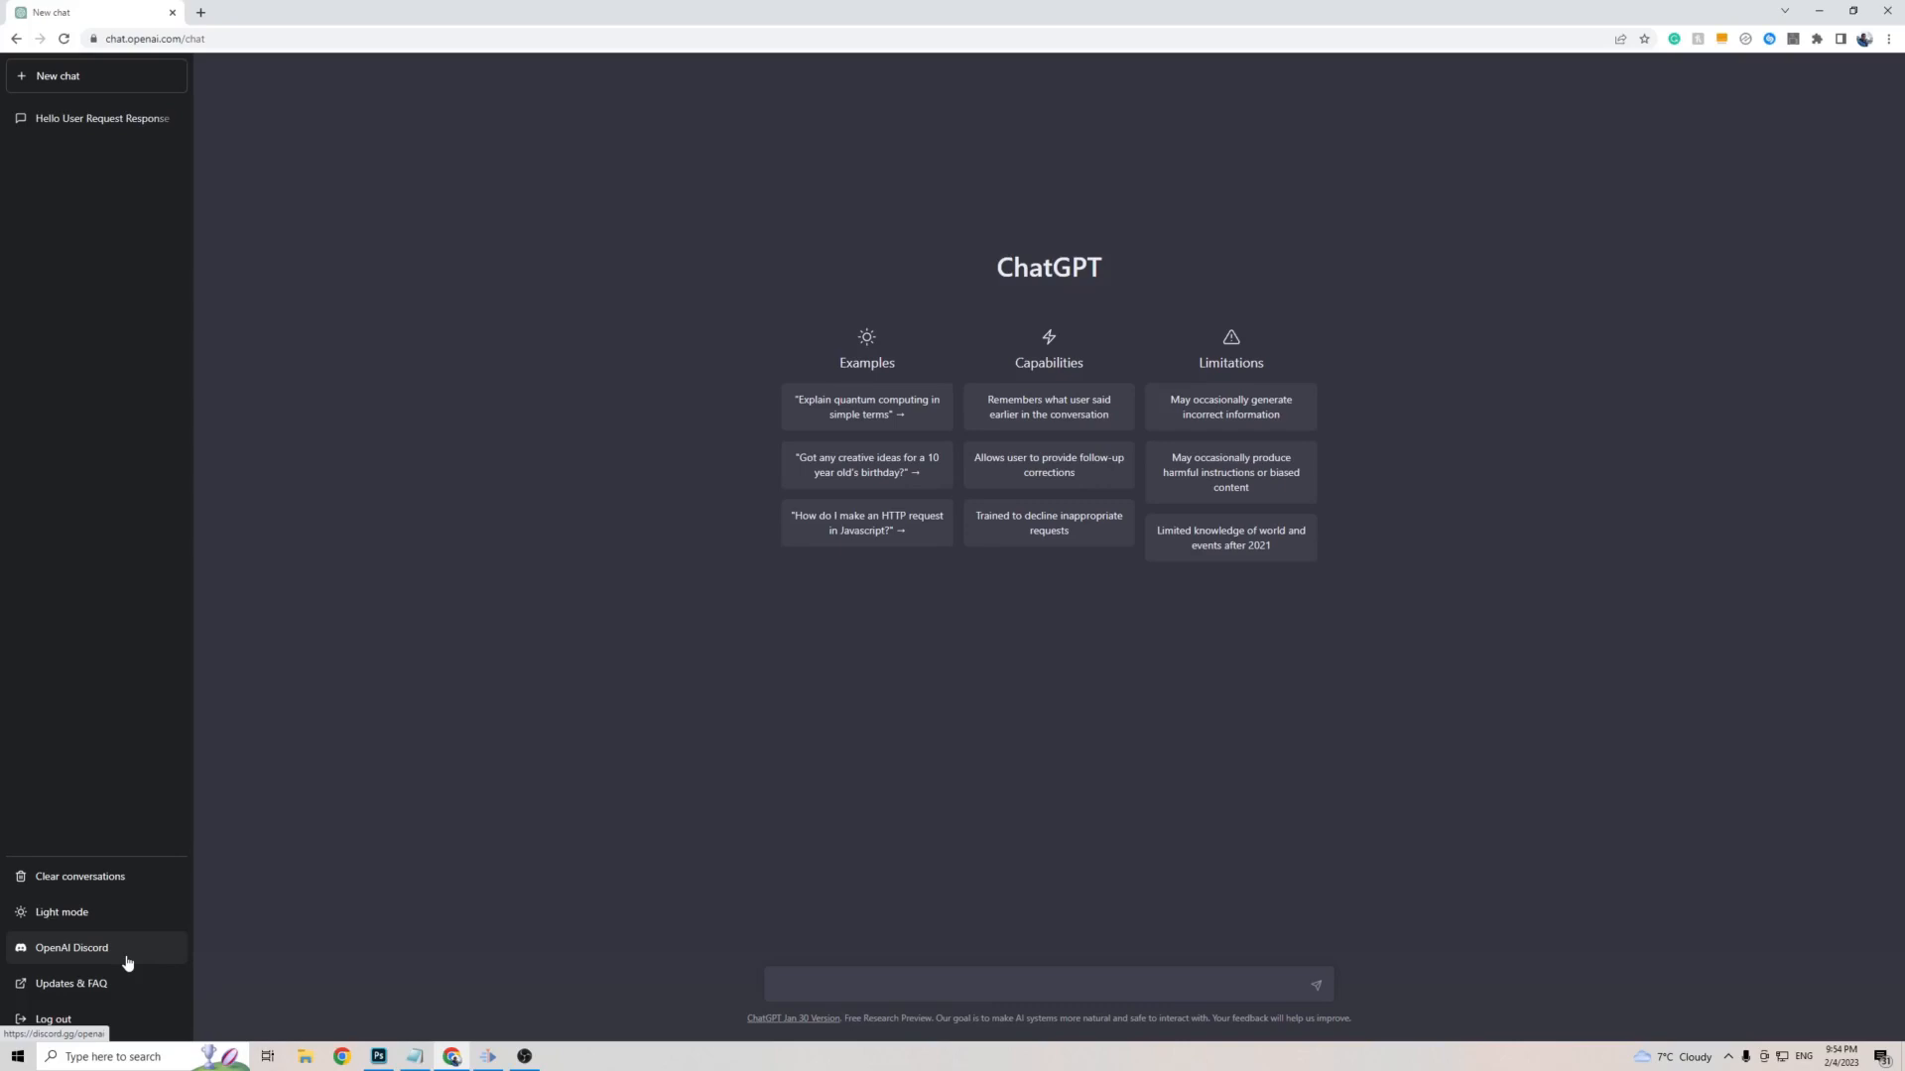
mouse_move(580, 625)
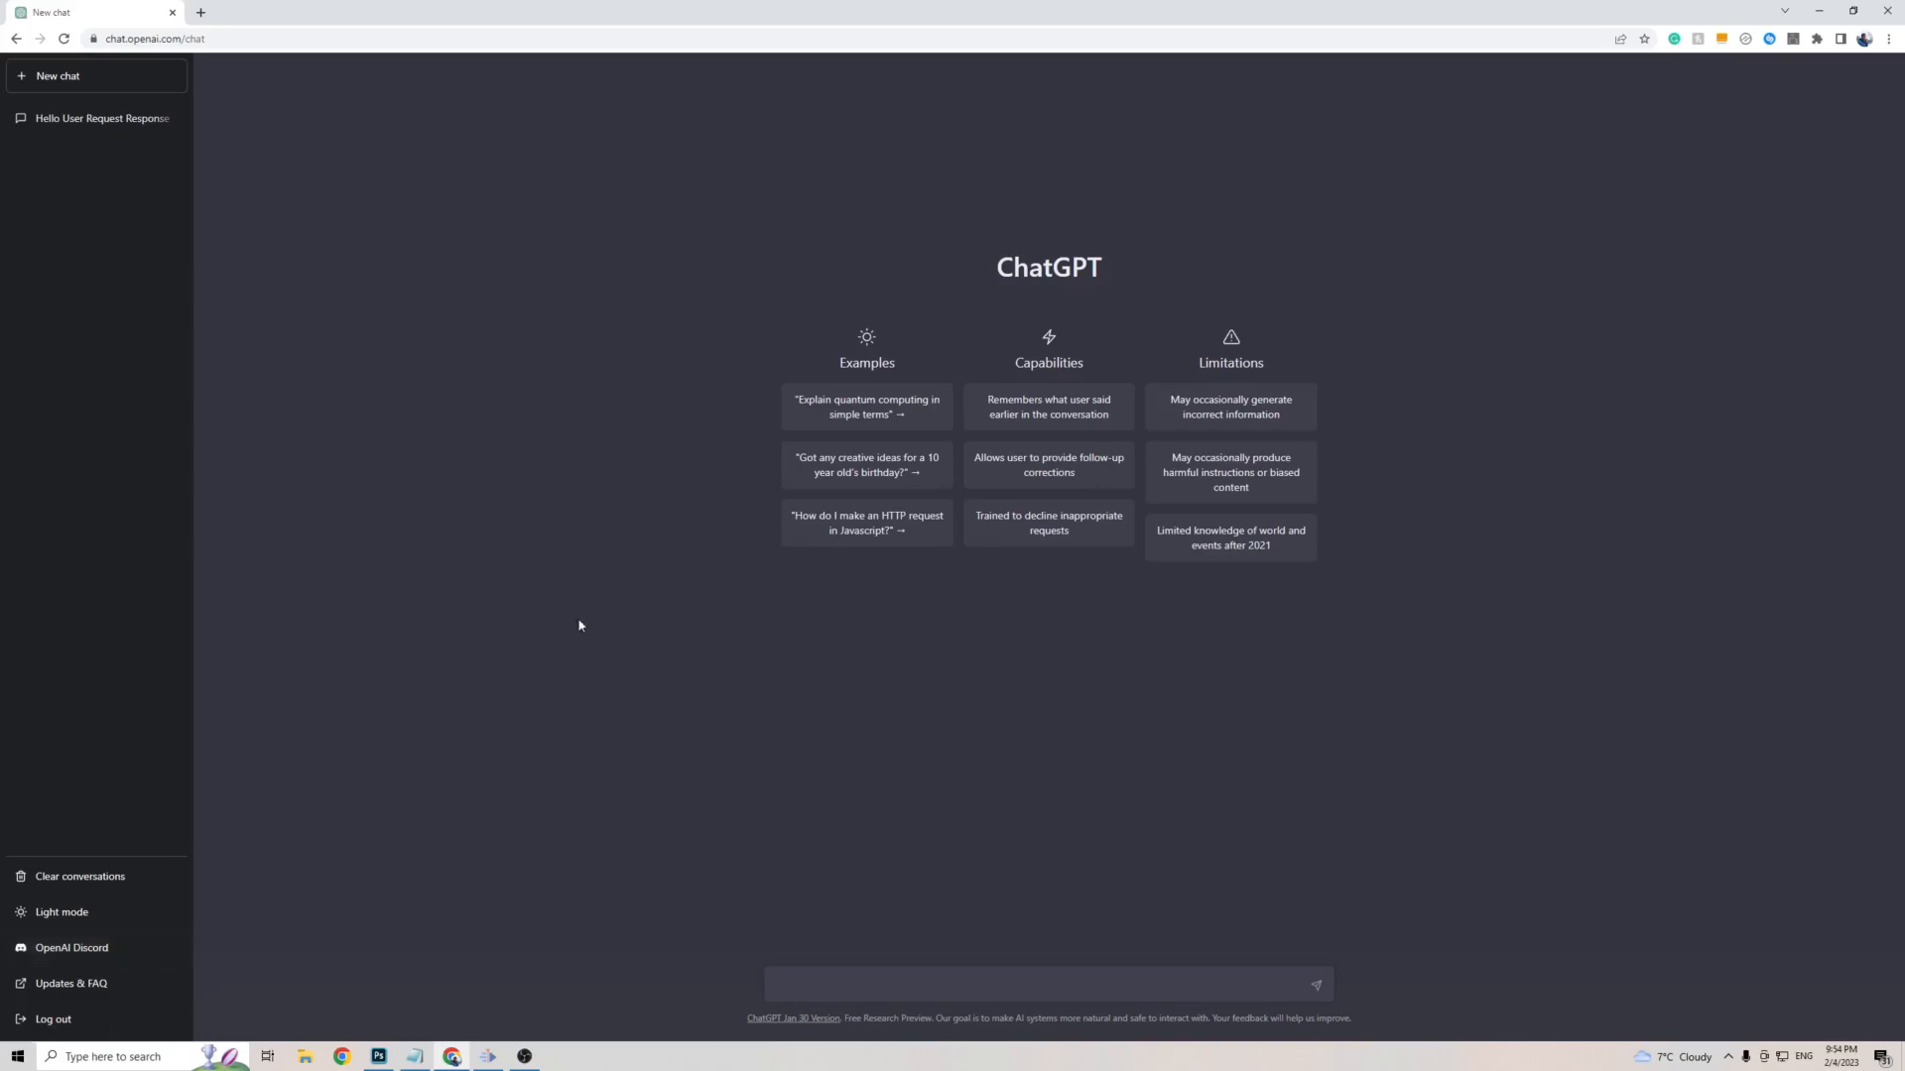
mouse_move(645, 483)
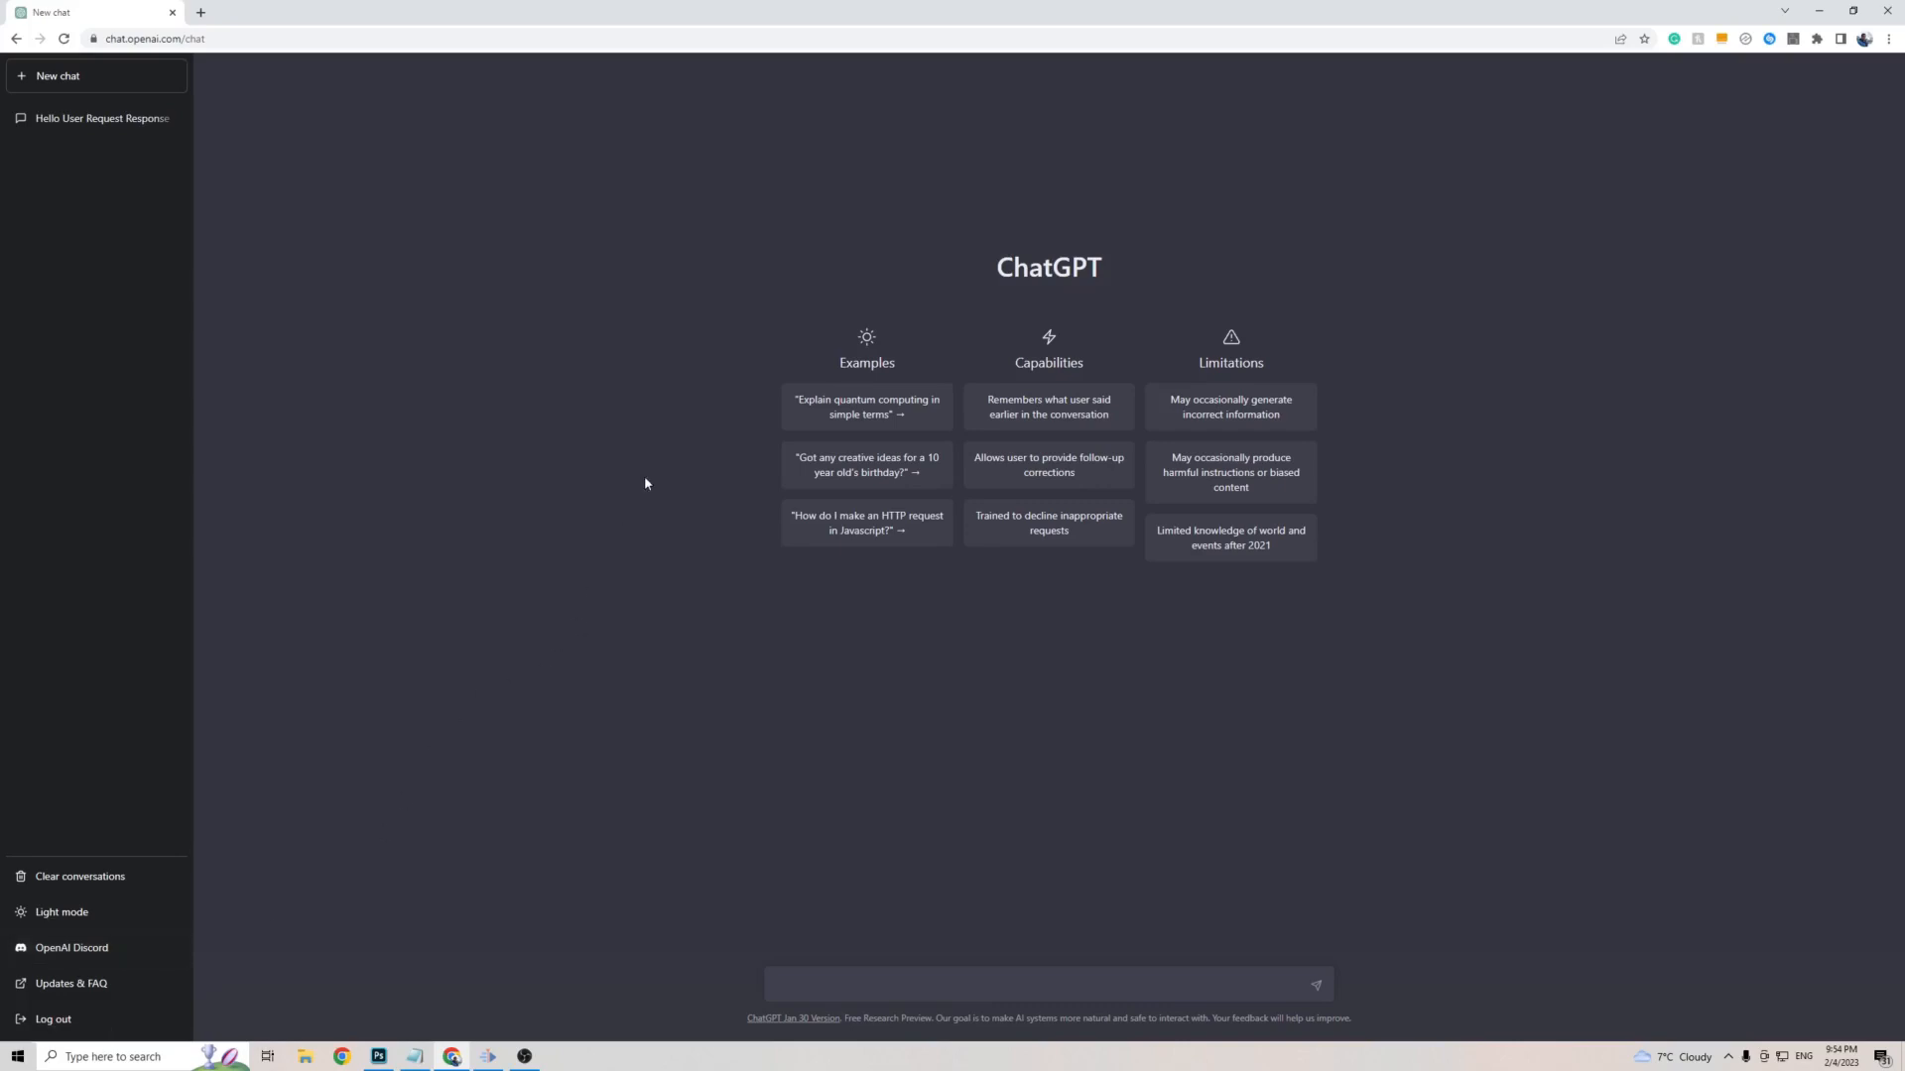
mouse_move(870, 490)
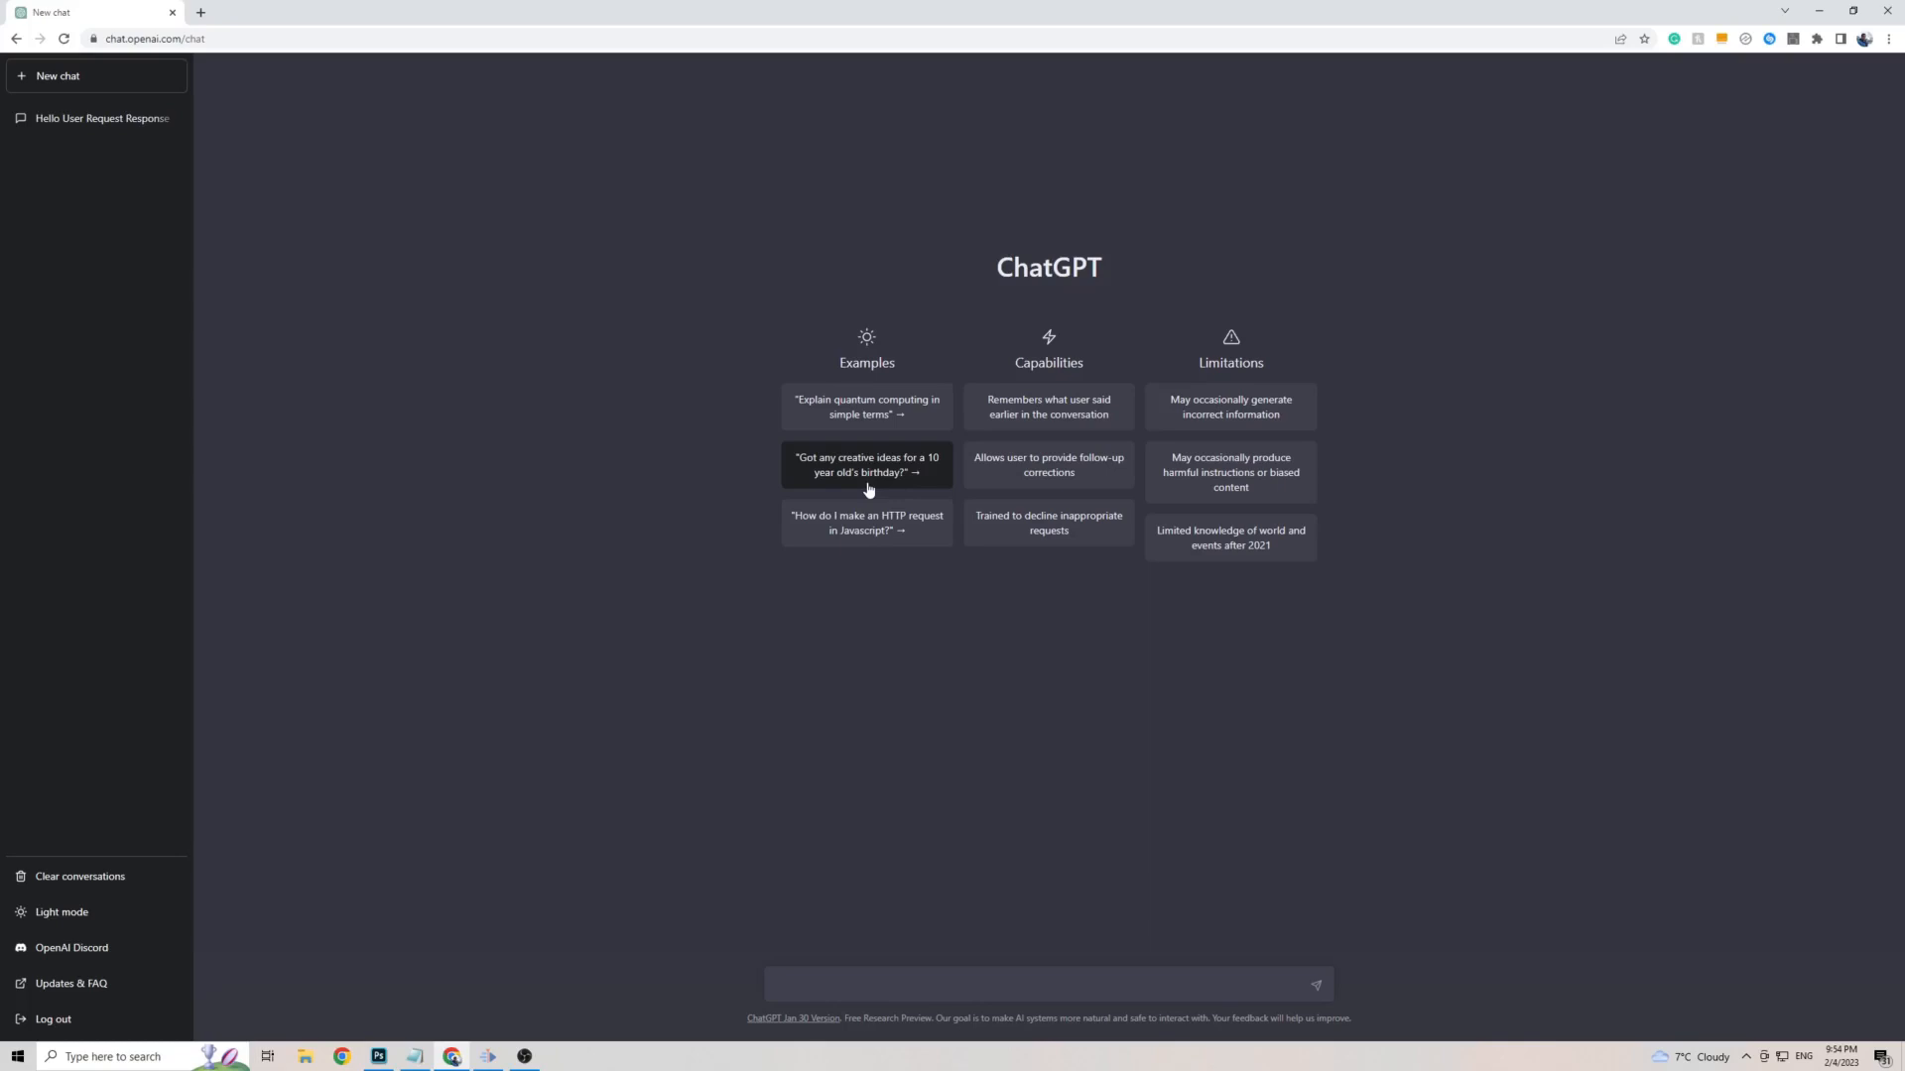
mouse_move(1324, 356)
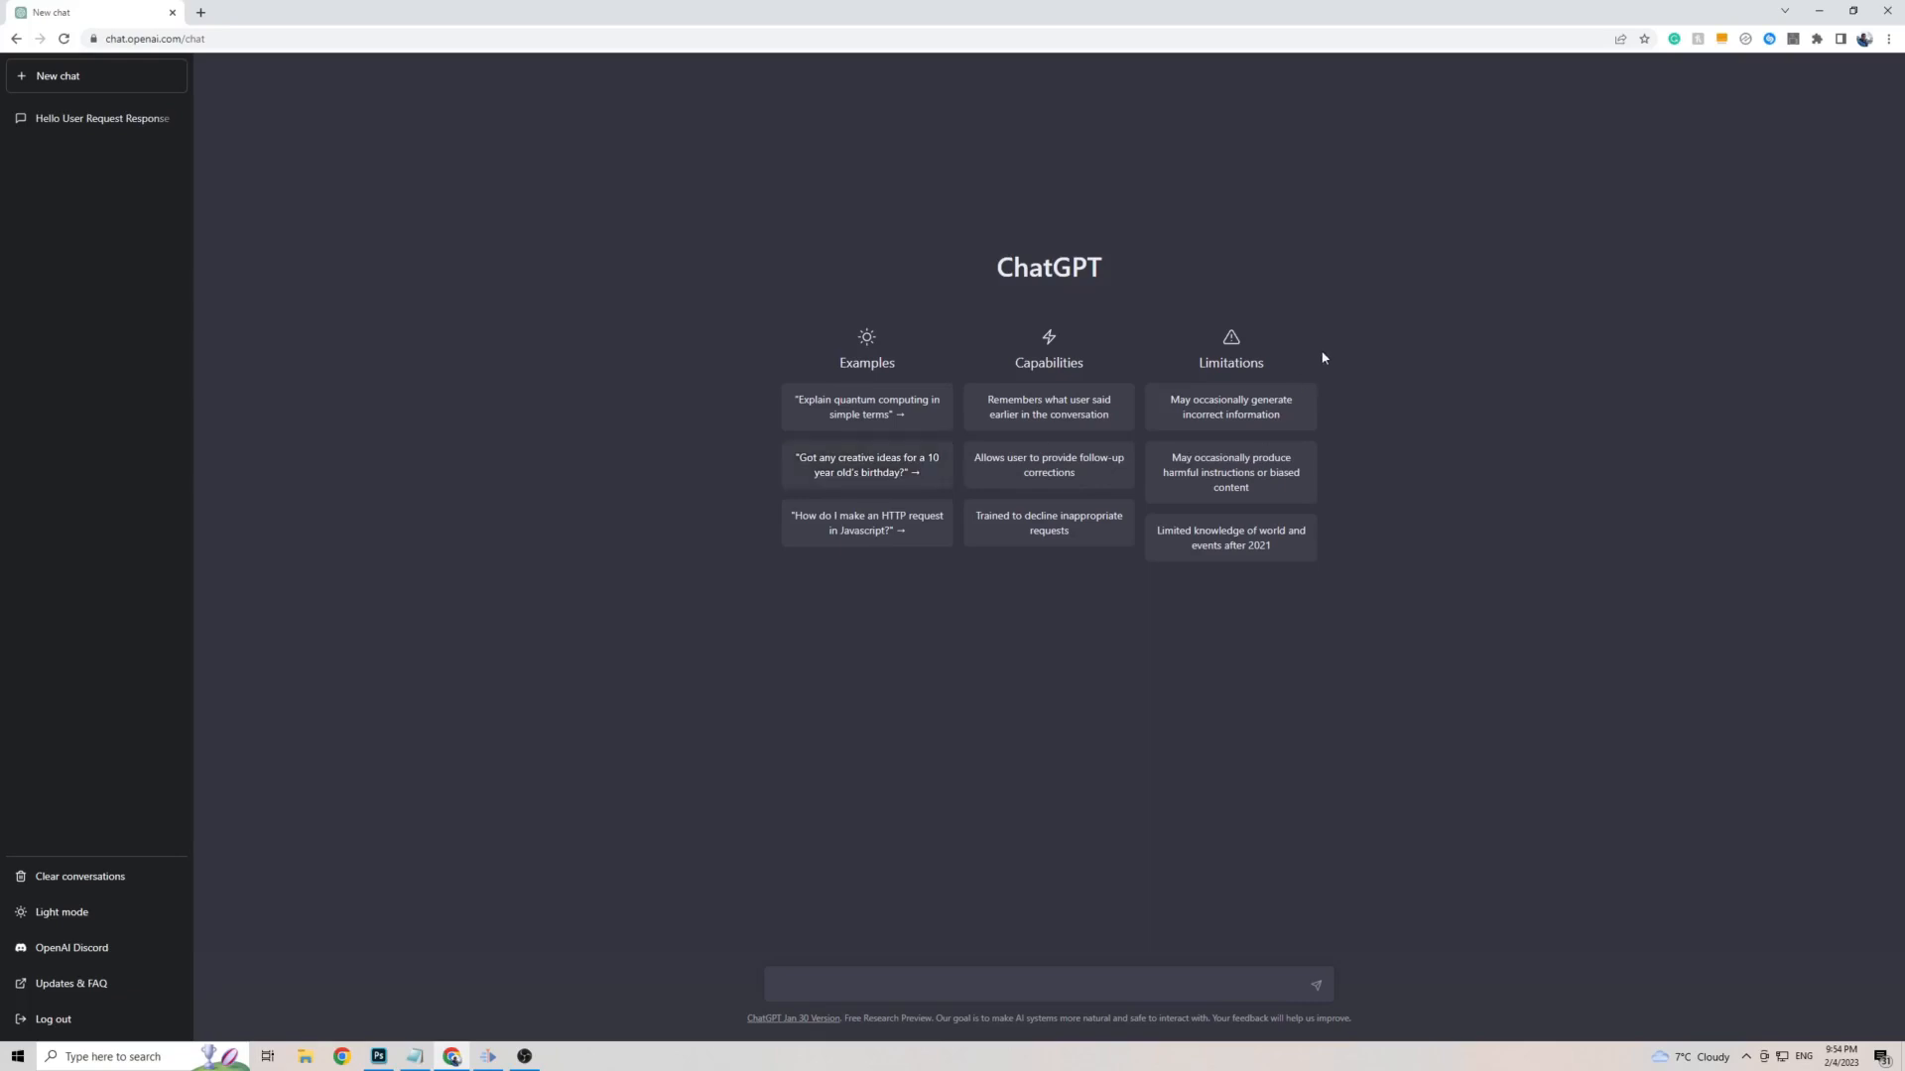
mouse_move(1401, 329)
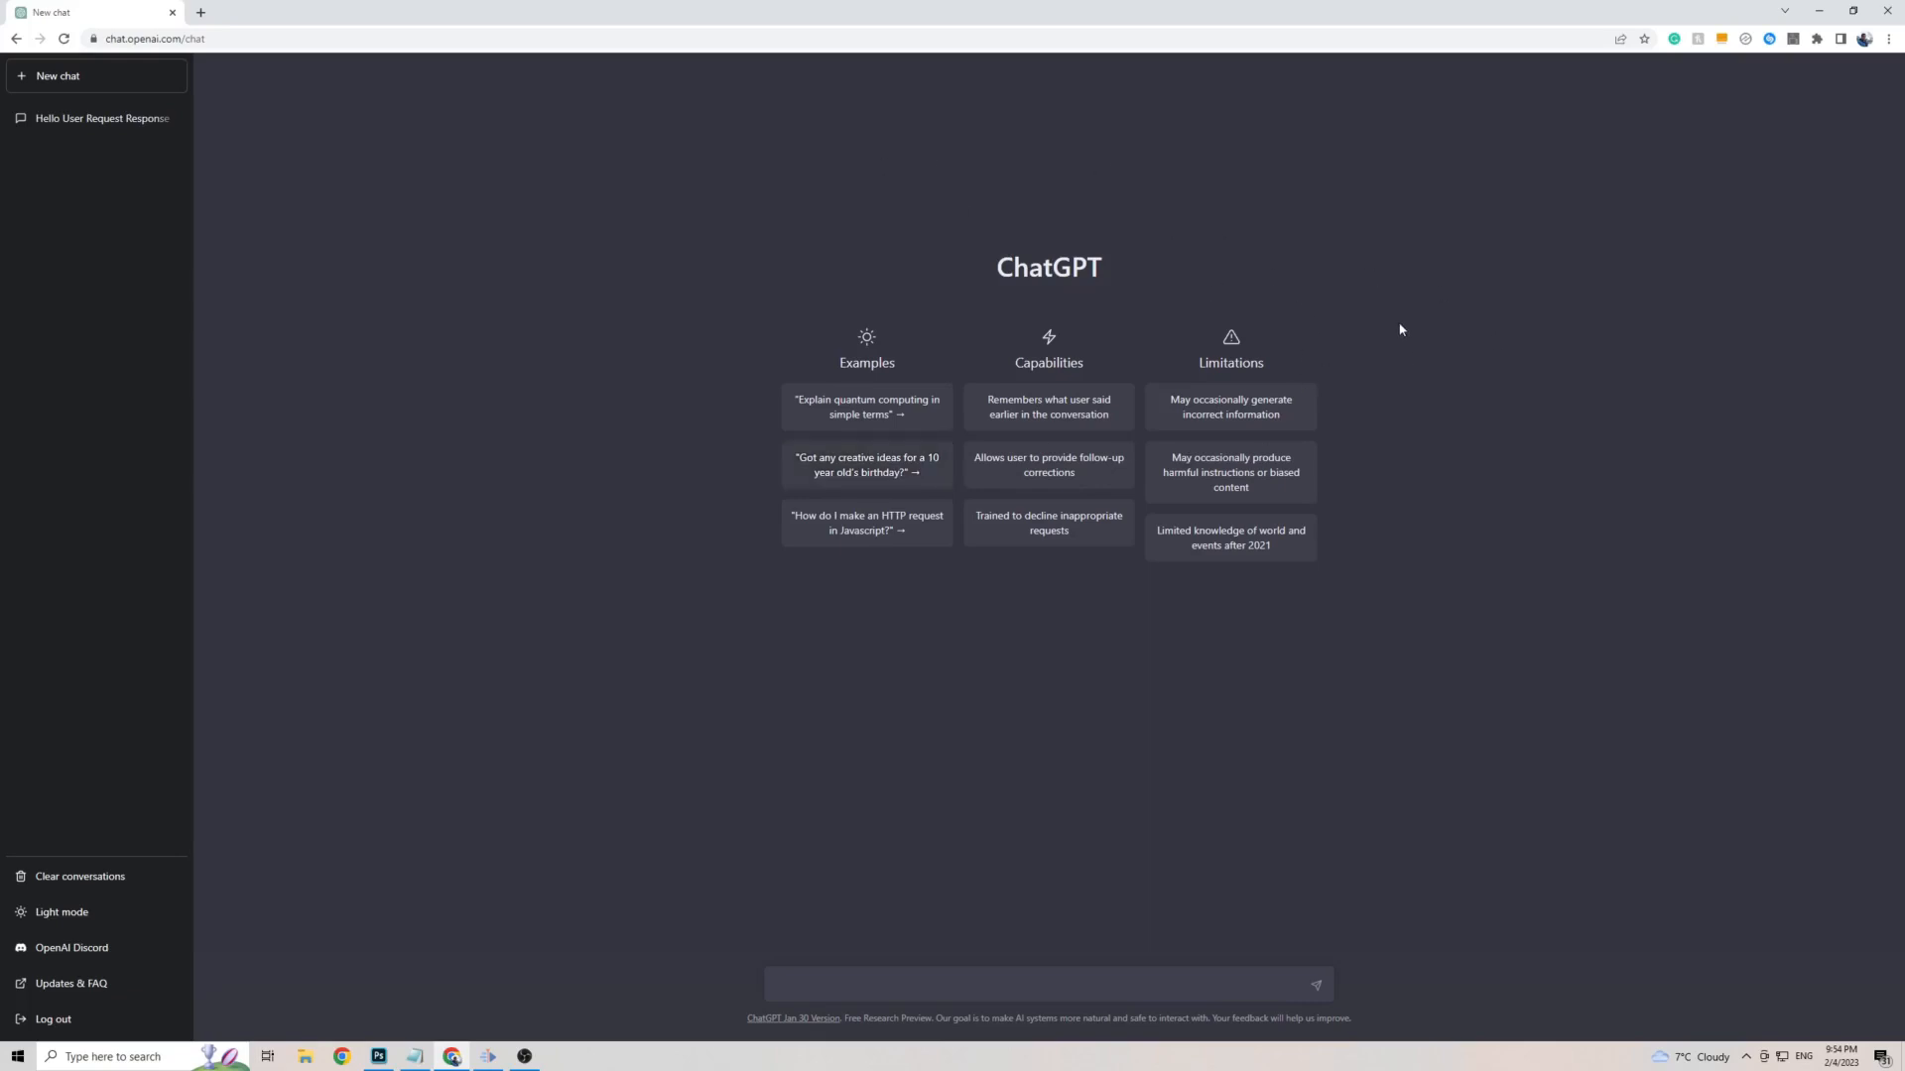
Use Chrome's Translate bubble to translate the page into Macedonian.
right_click(1401, 329)
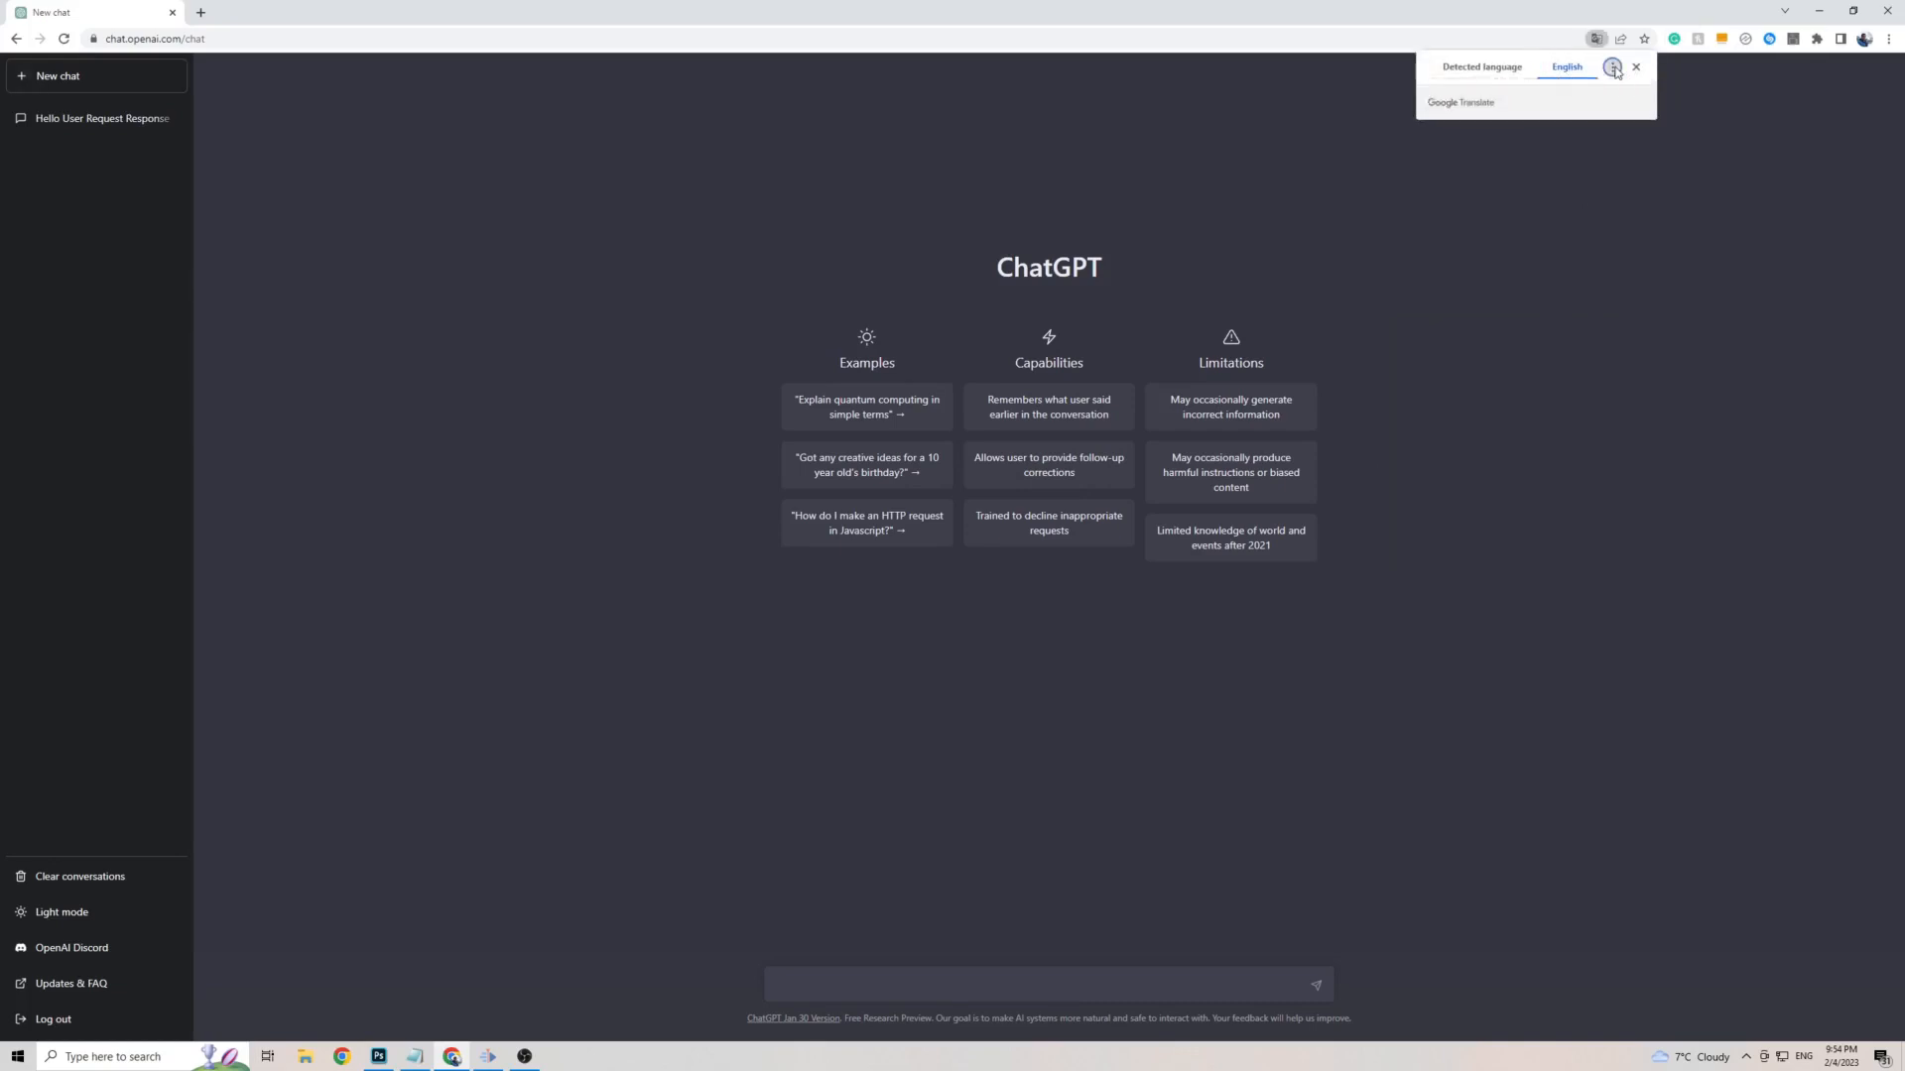
click(1615, 67)
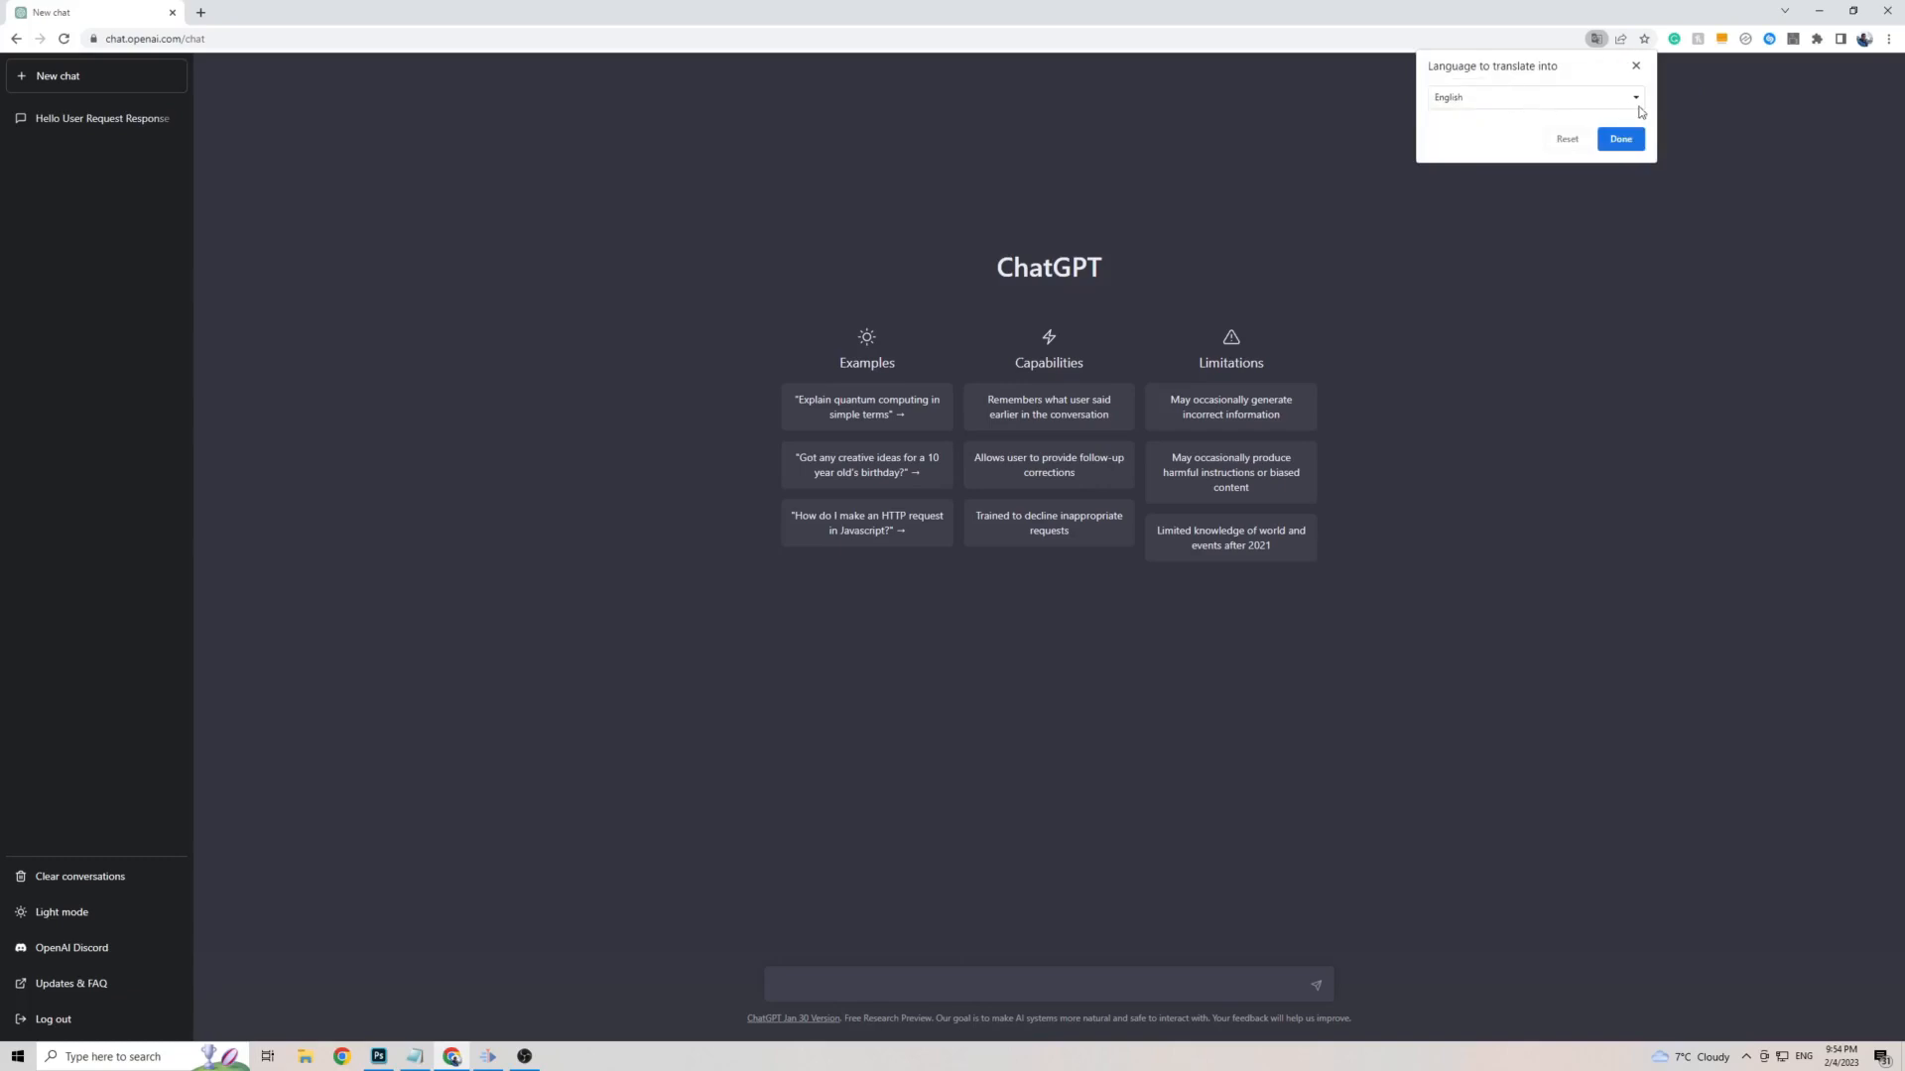
click(1633, 98)
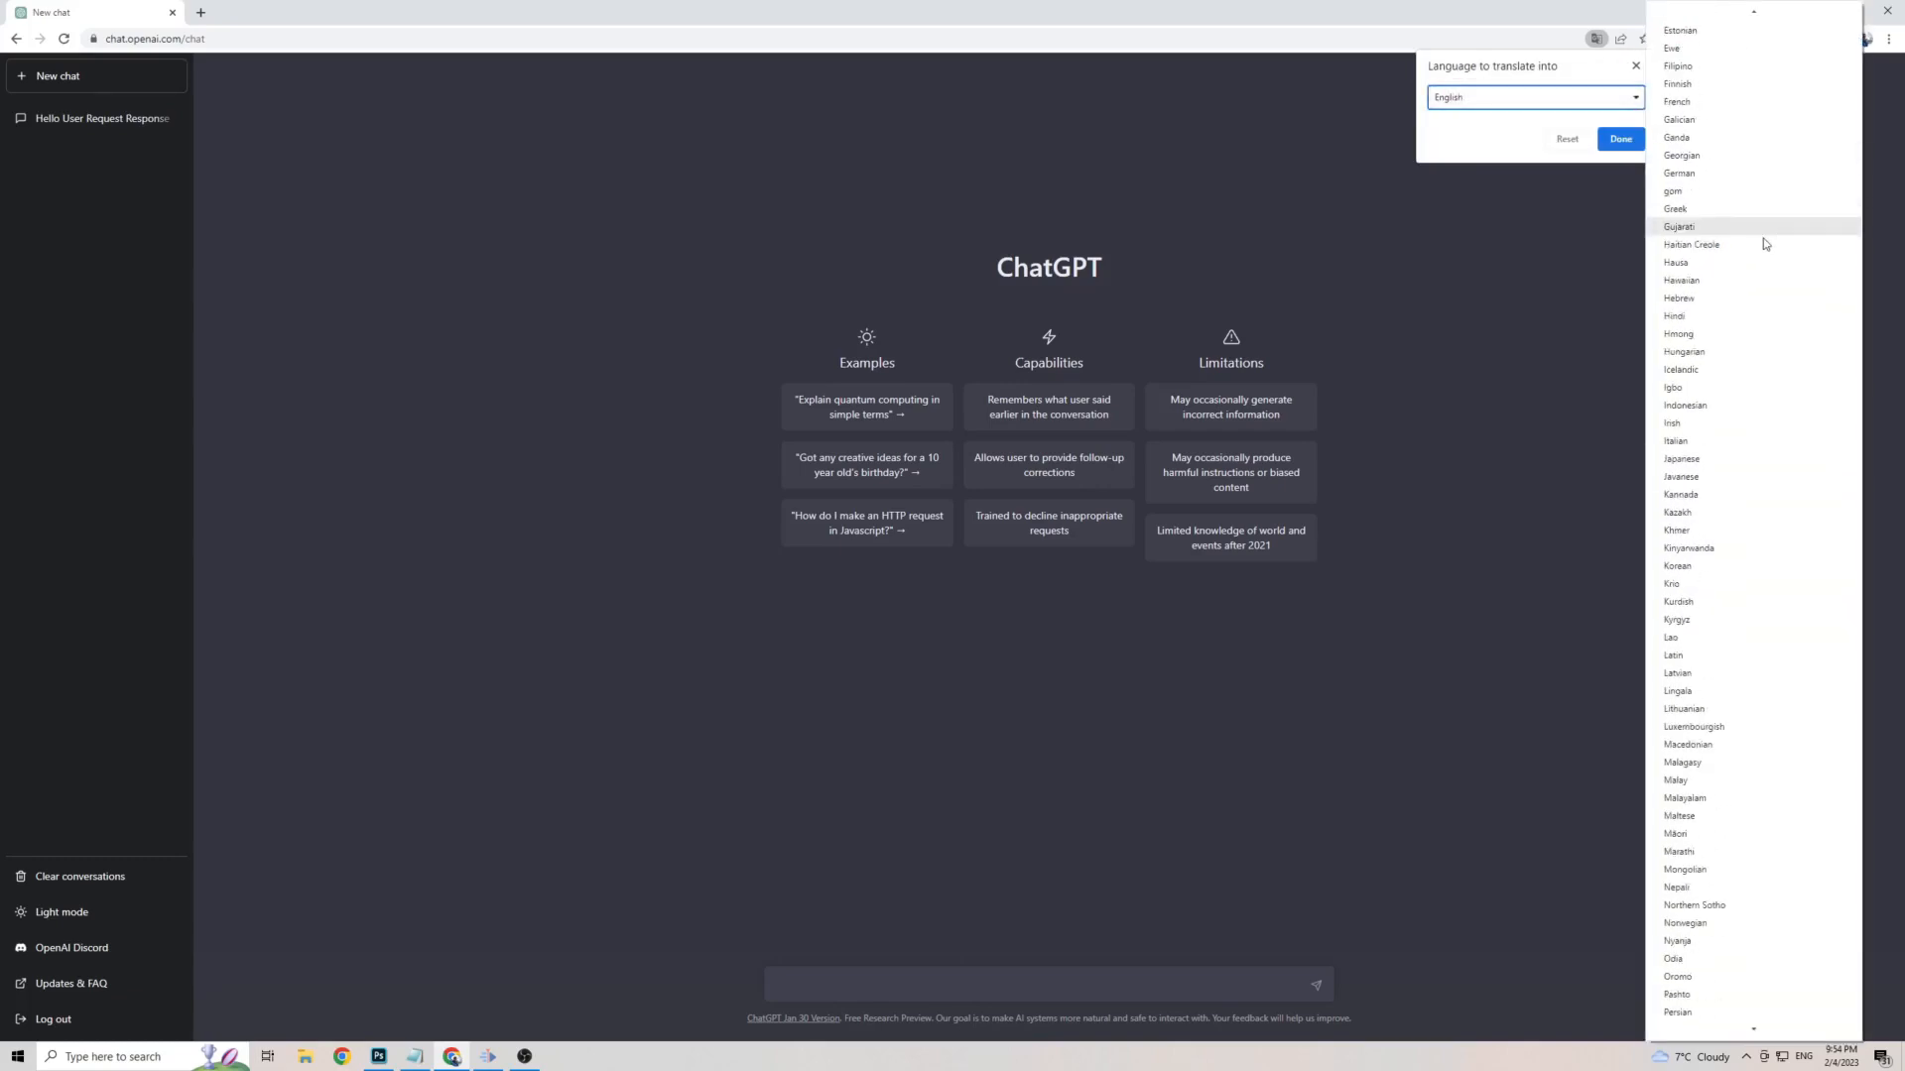
scroll(down, 3)
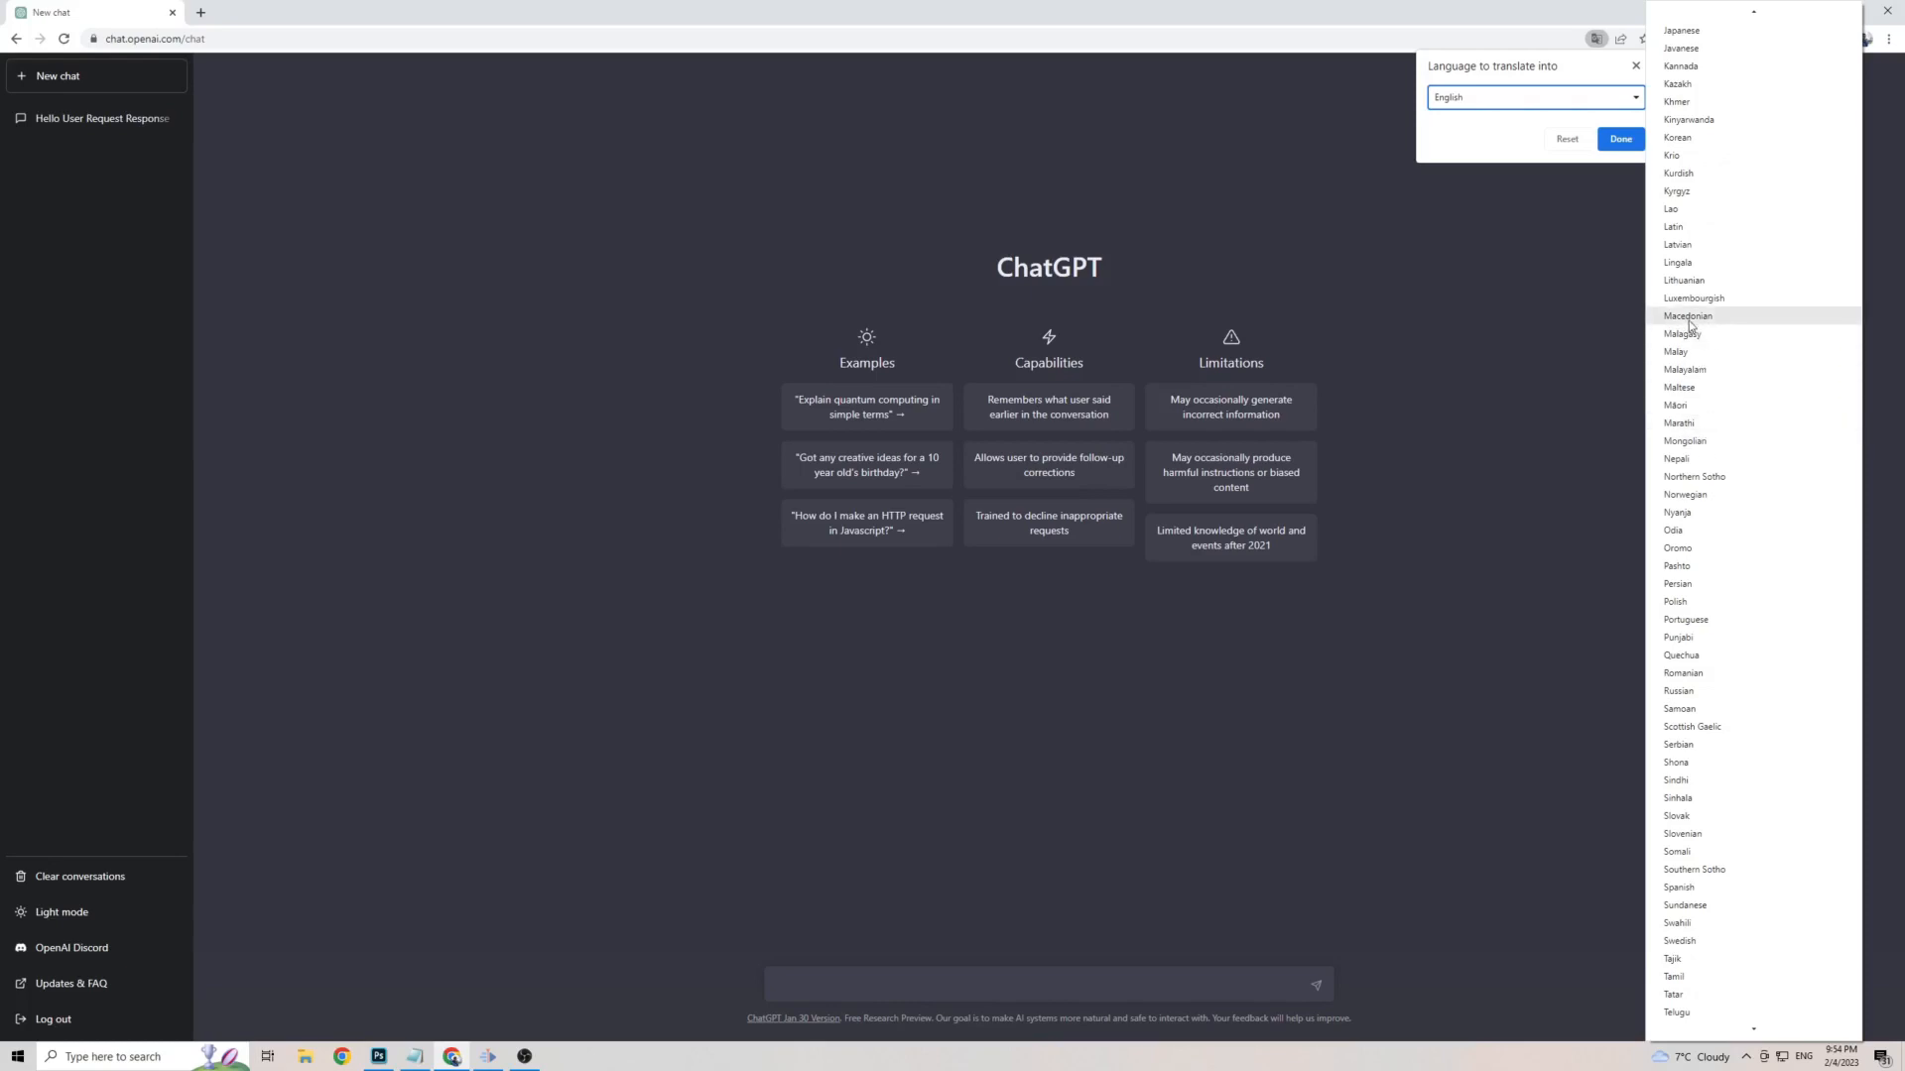
click(1688, 316)
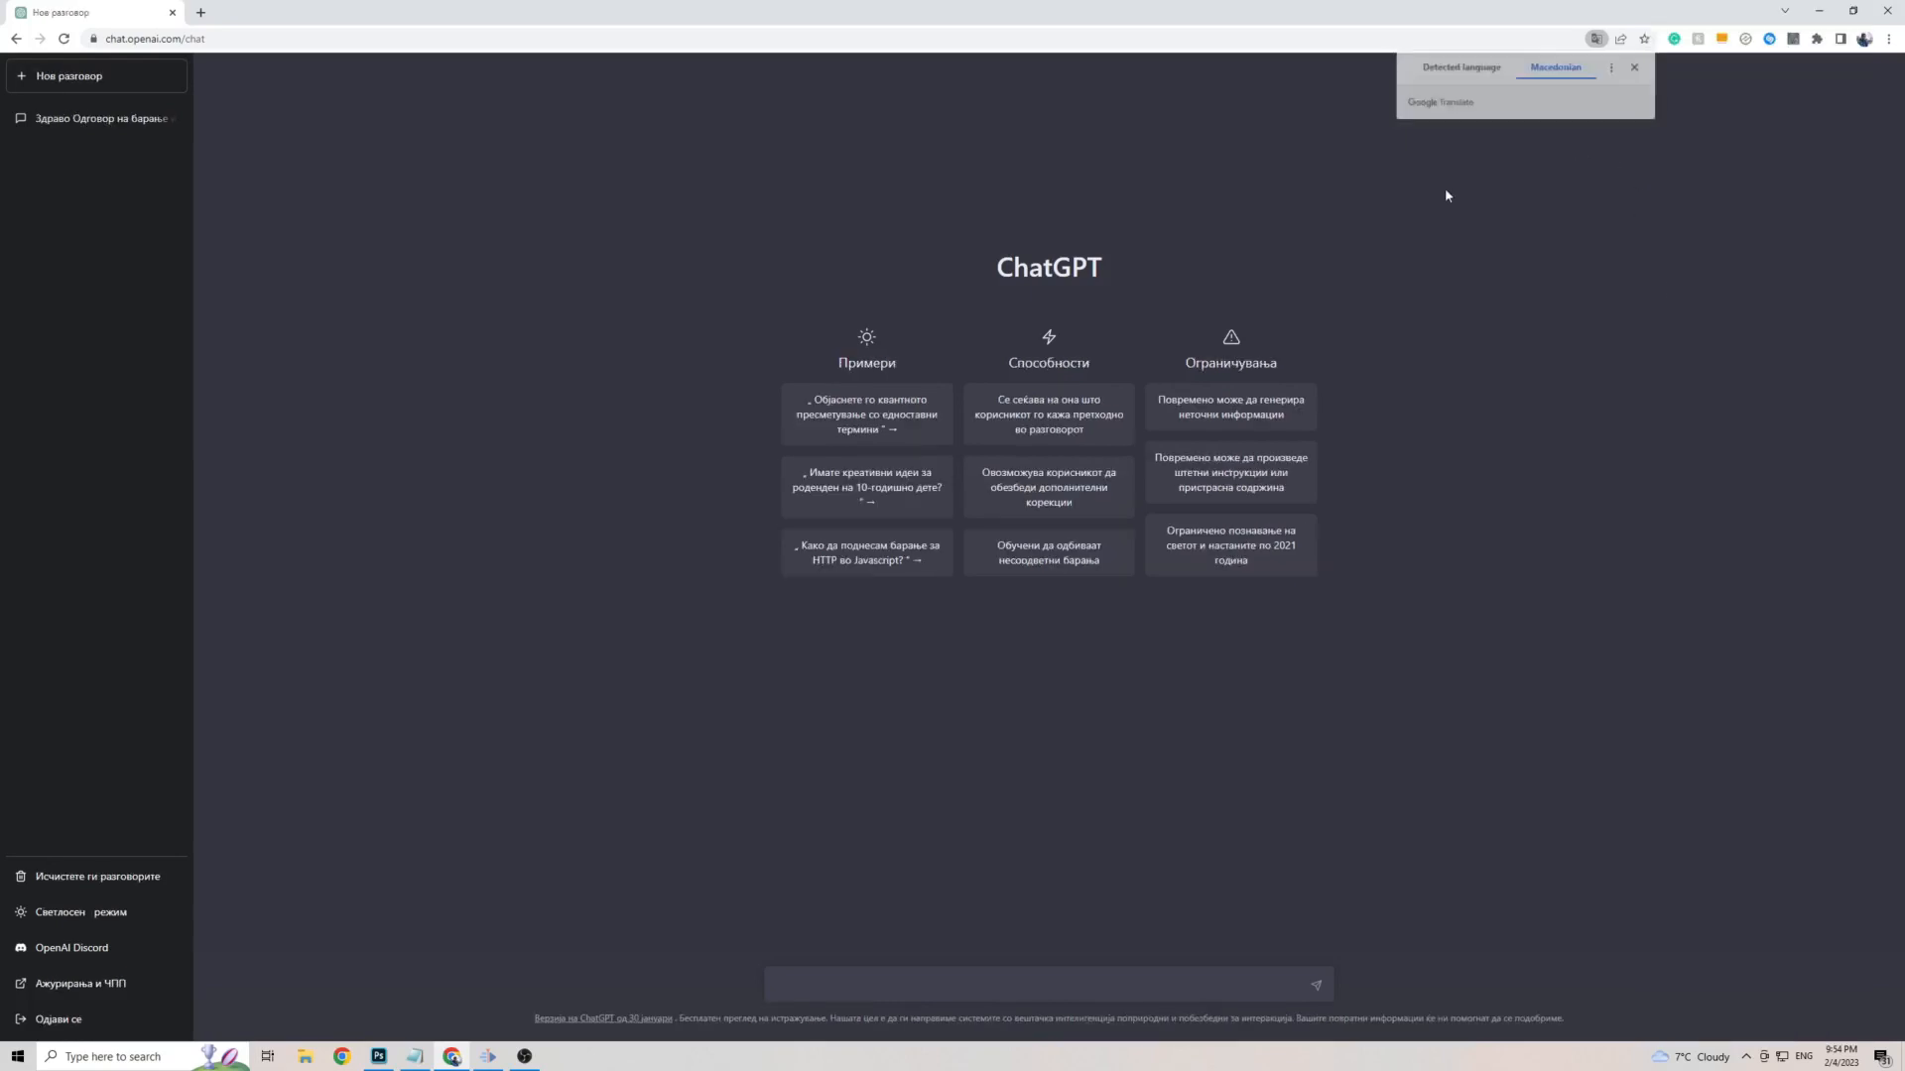
Close the Translate bubble and focus the ChatGPT message box.
click(1634, 67)
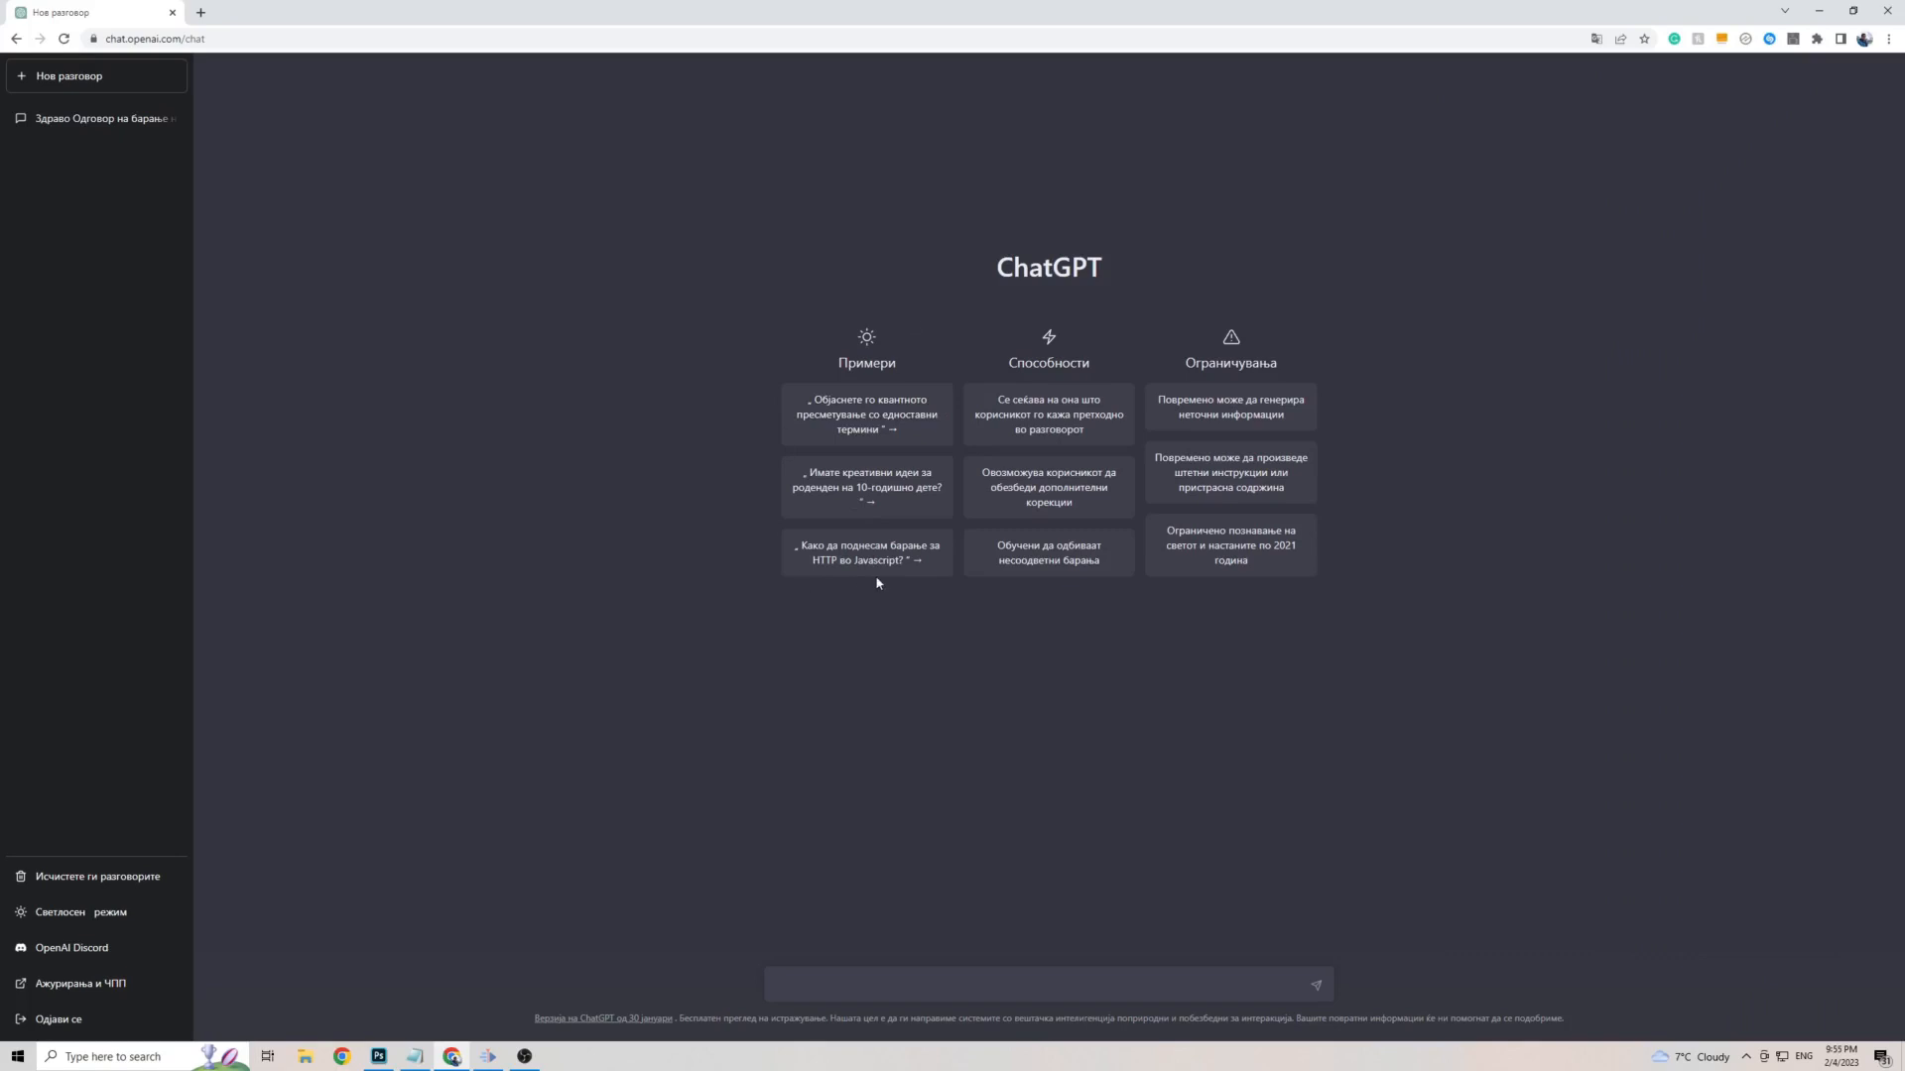
mouse_move(715, 606)
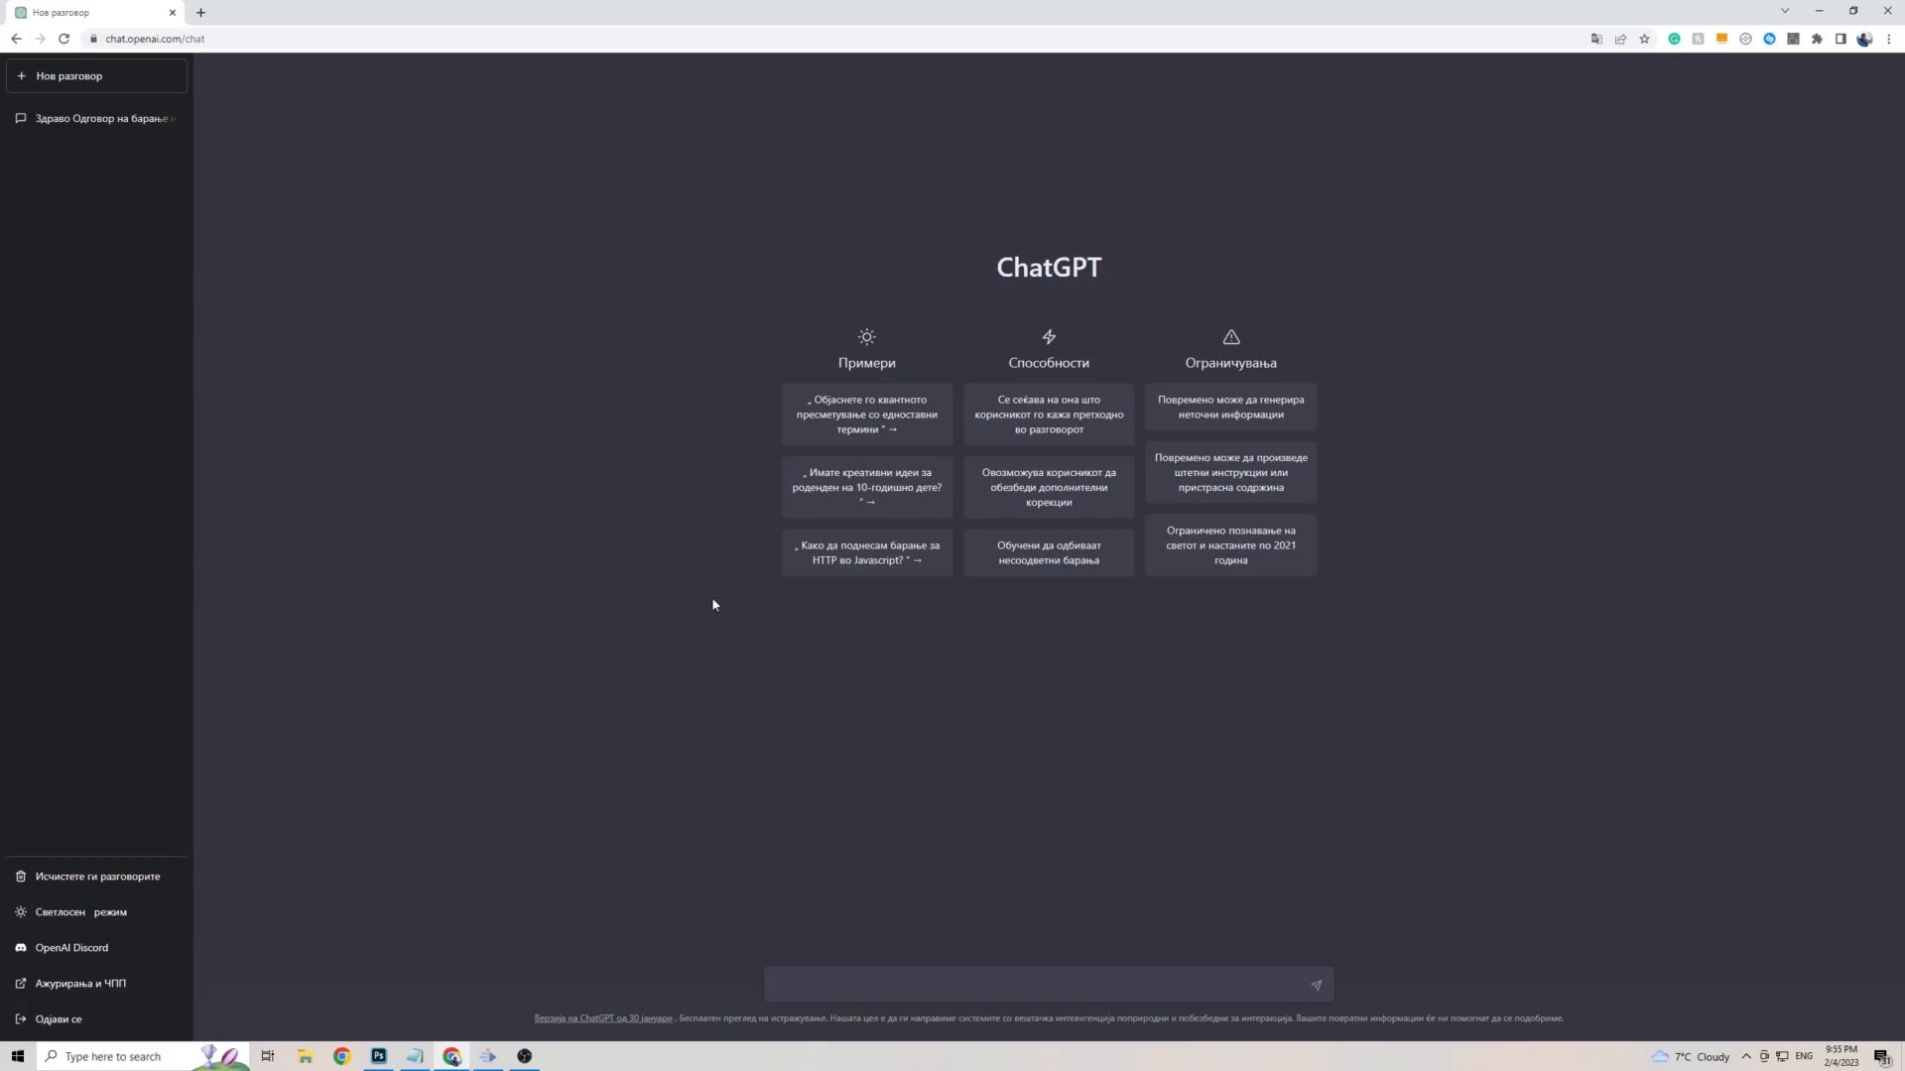
mouse_move(888, 797)
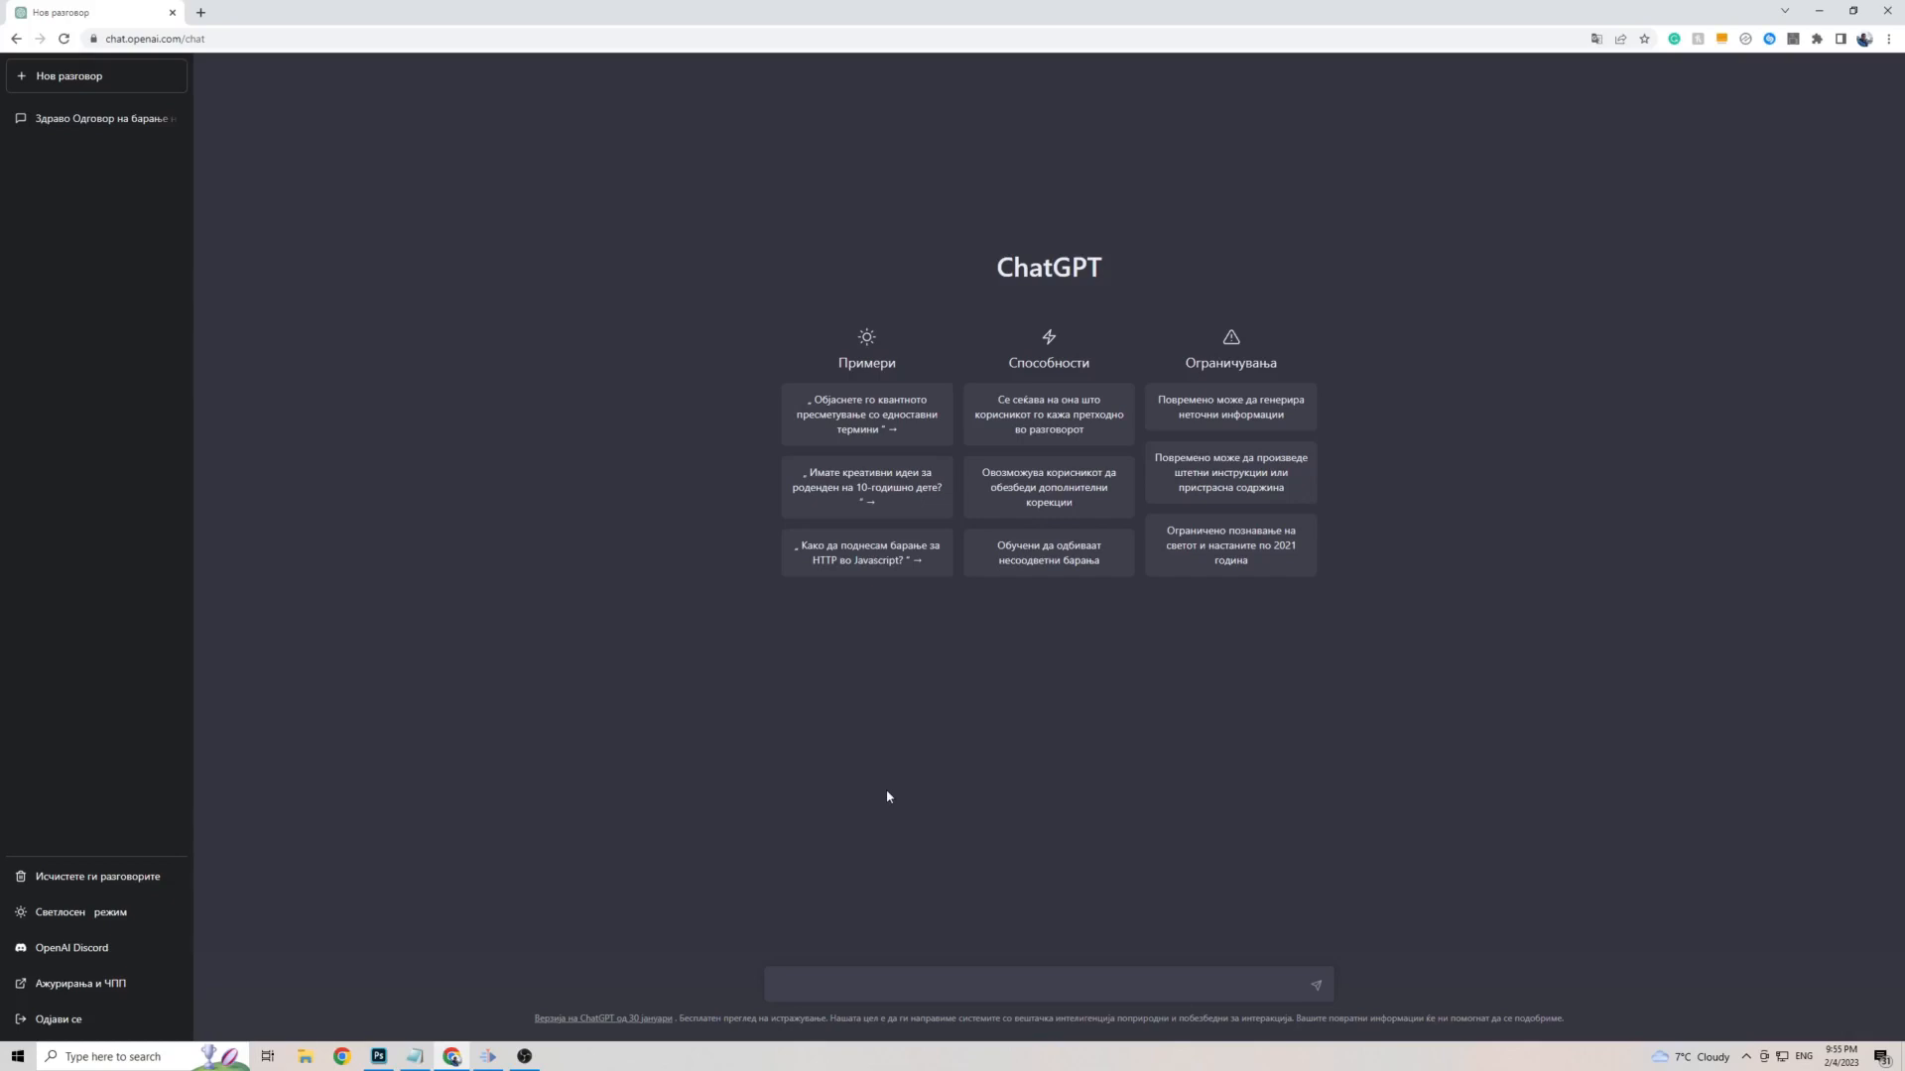
click(863, 983)
text(како си)
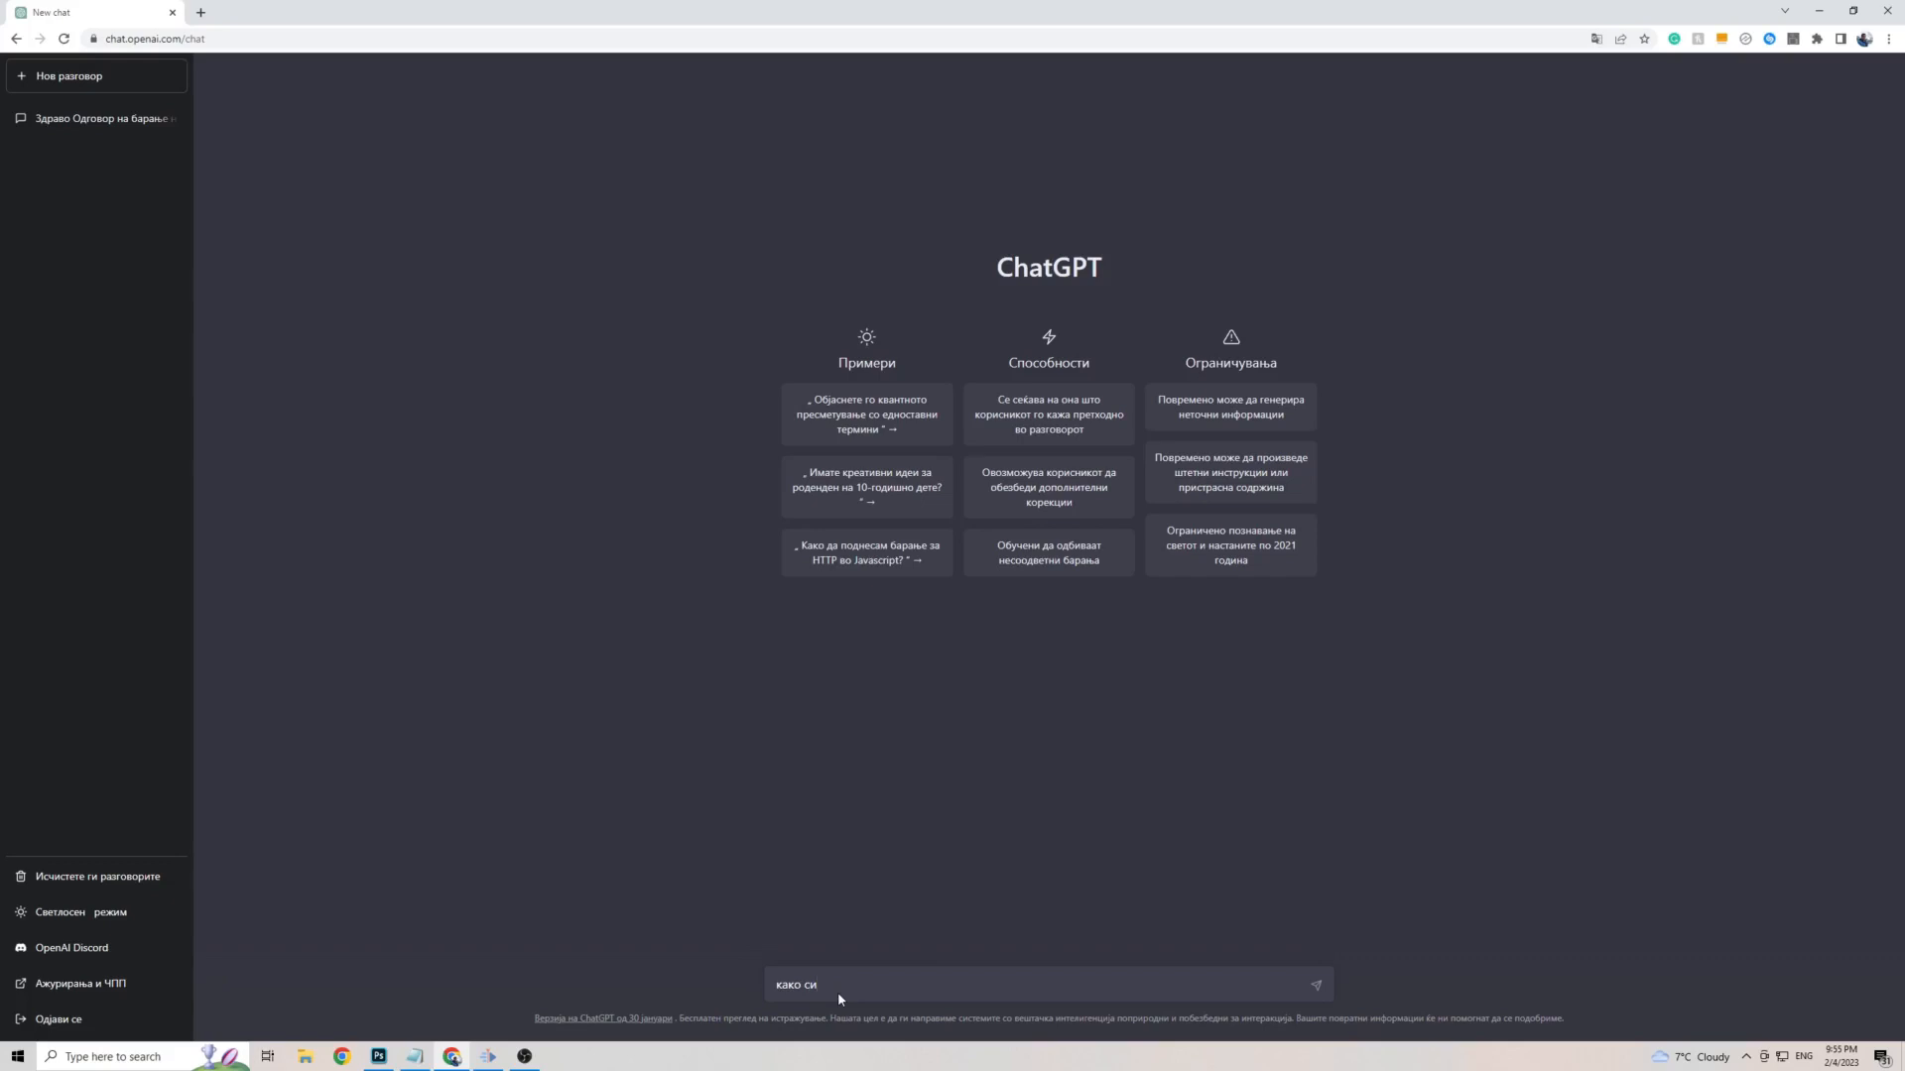
Send the message 'како си' with the send arrow.
click(1315, 983)
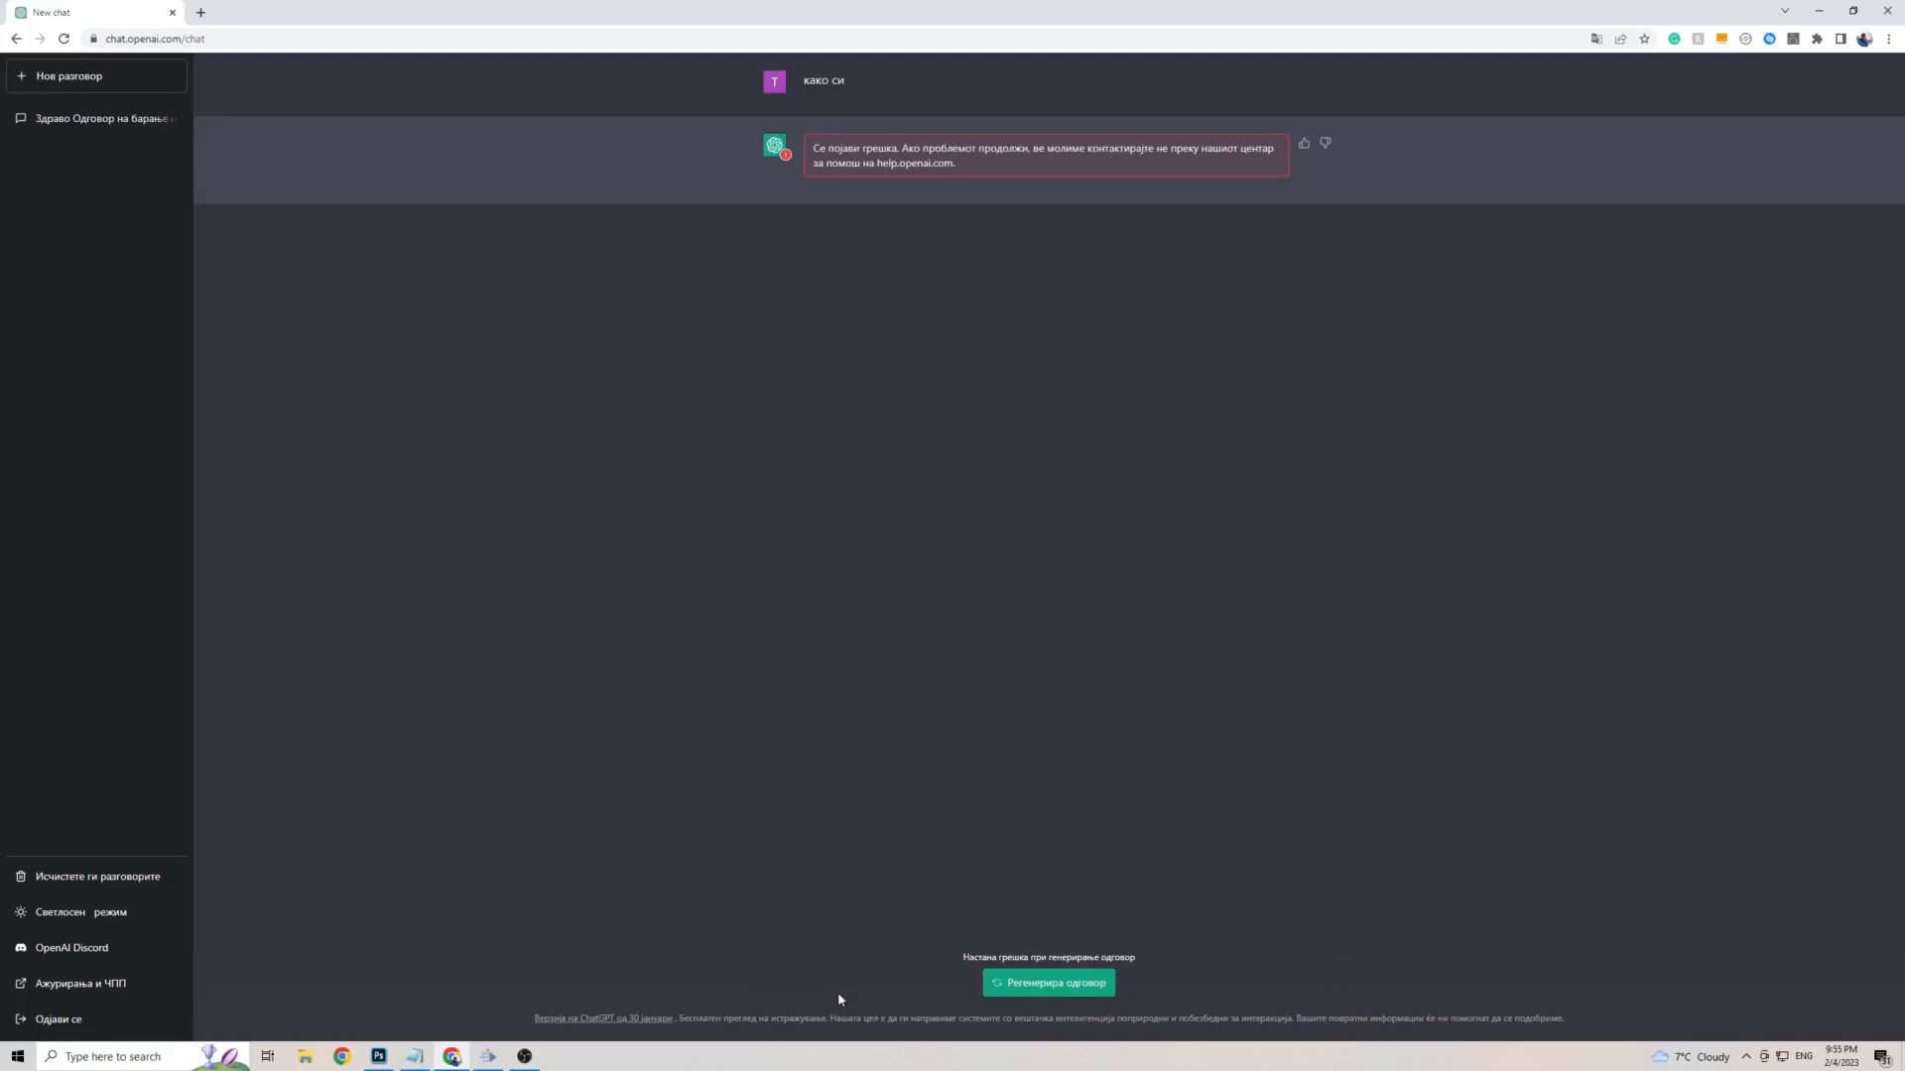